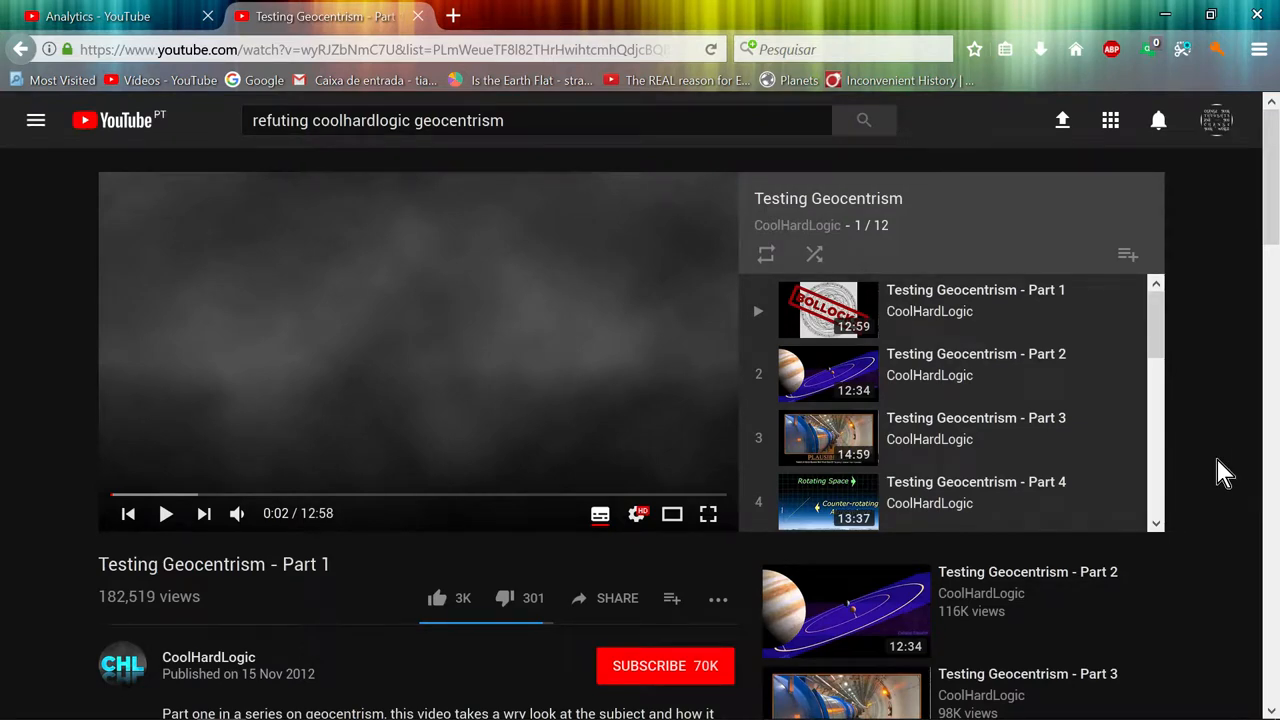
mouse_move(53, 343)
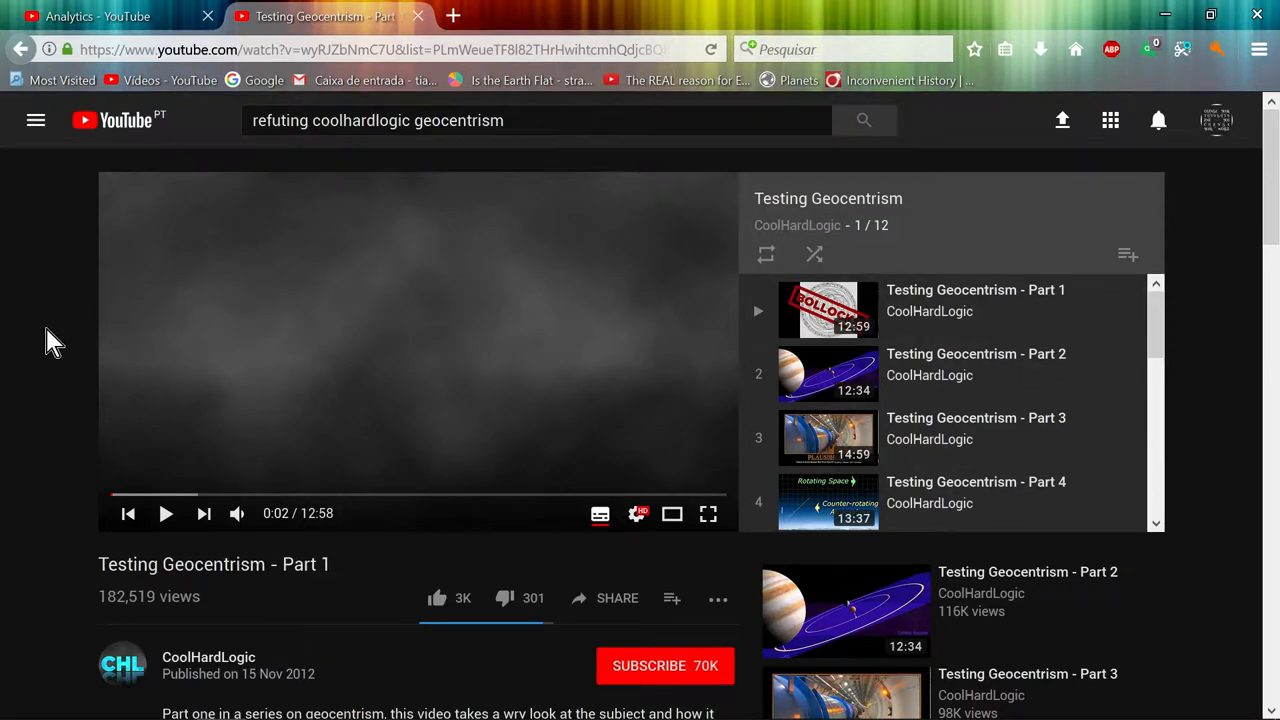
scroll(down, 3)
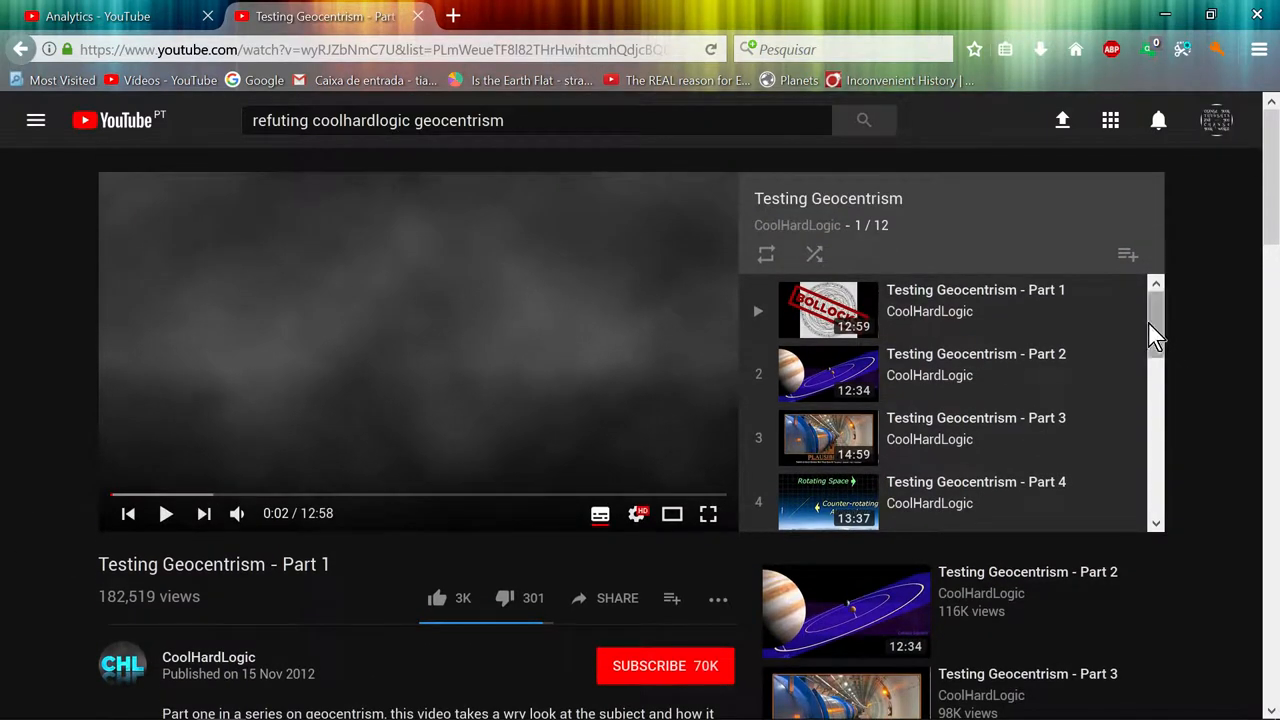
scroll(down, 3)
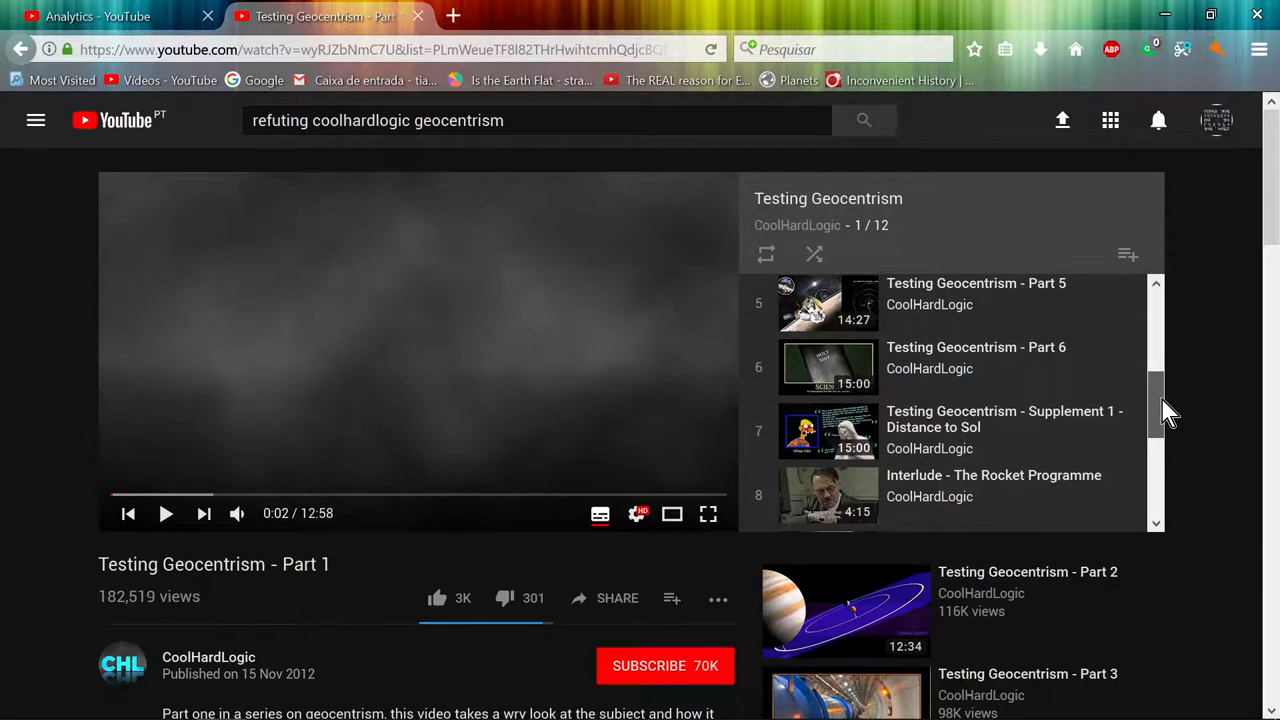
scroll(down, 3)
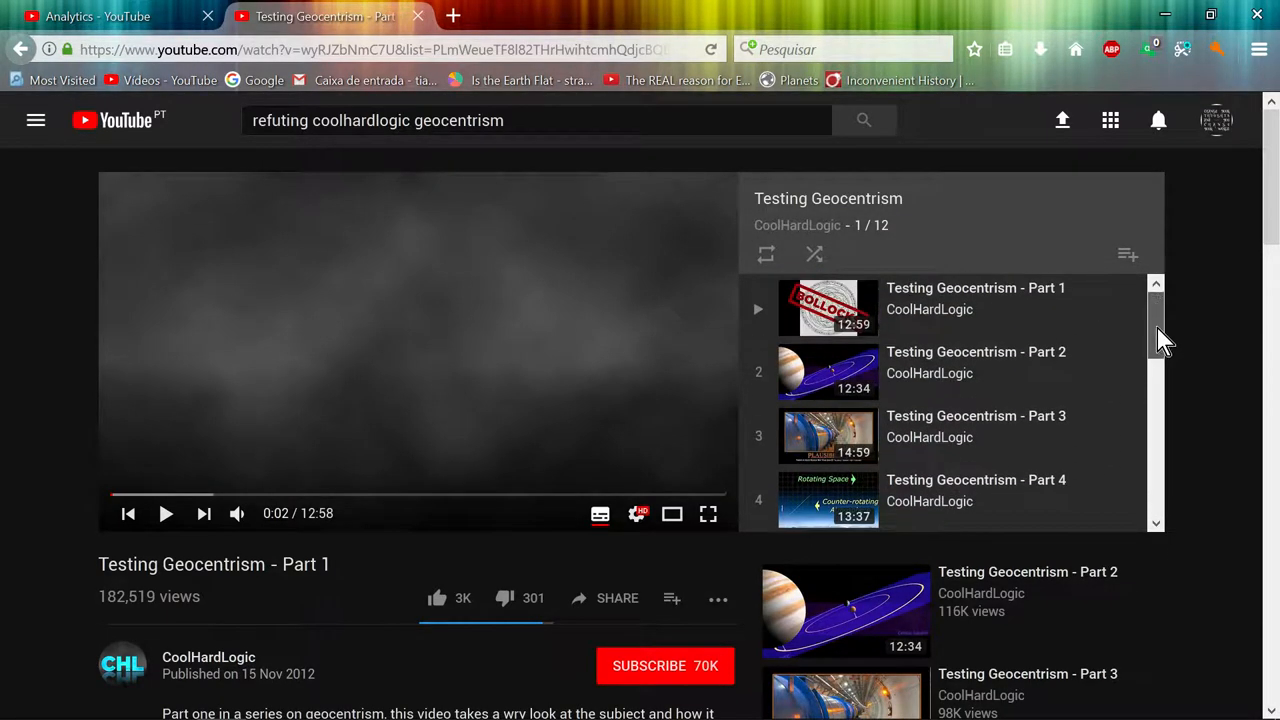
scroll(down, 3)
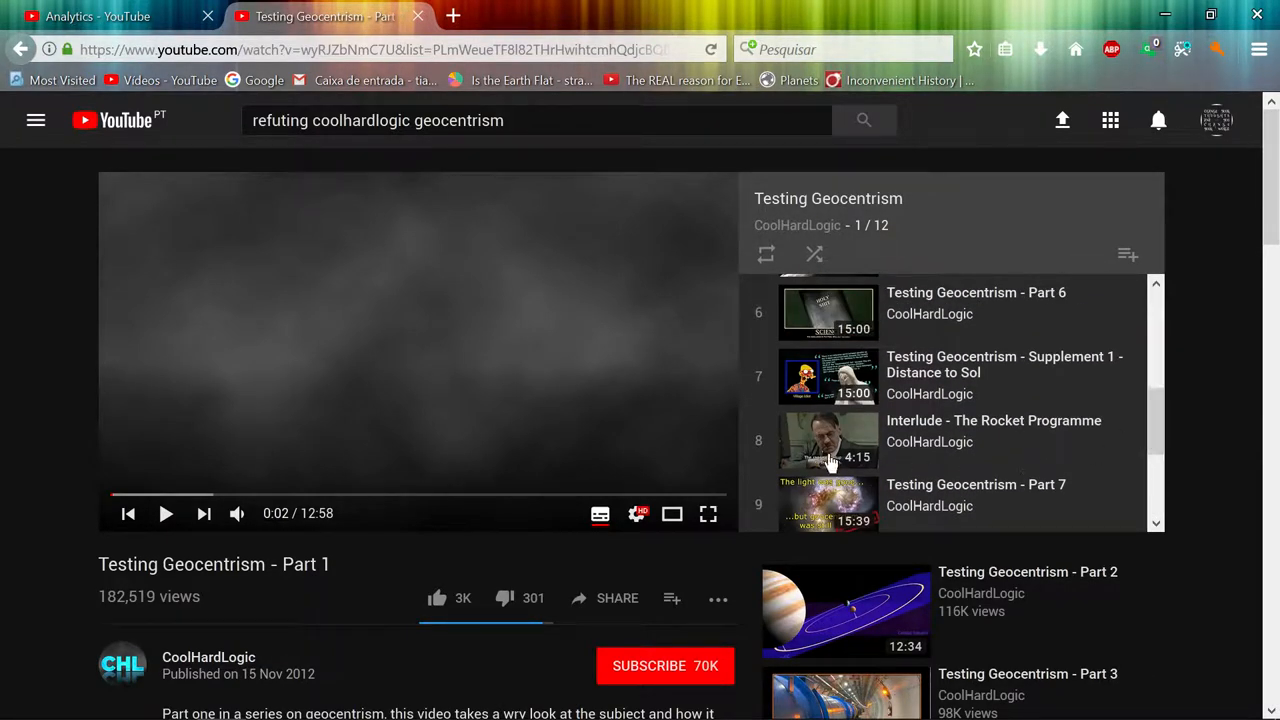
mouse_move(1210, 500)
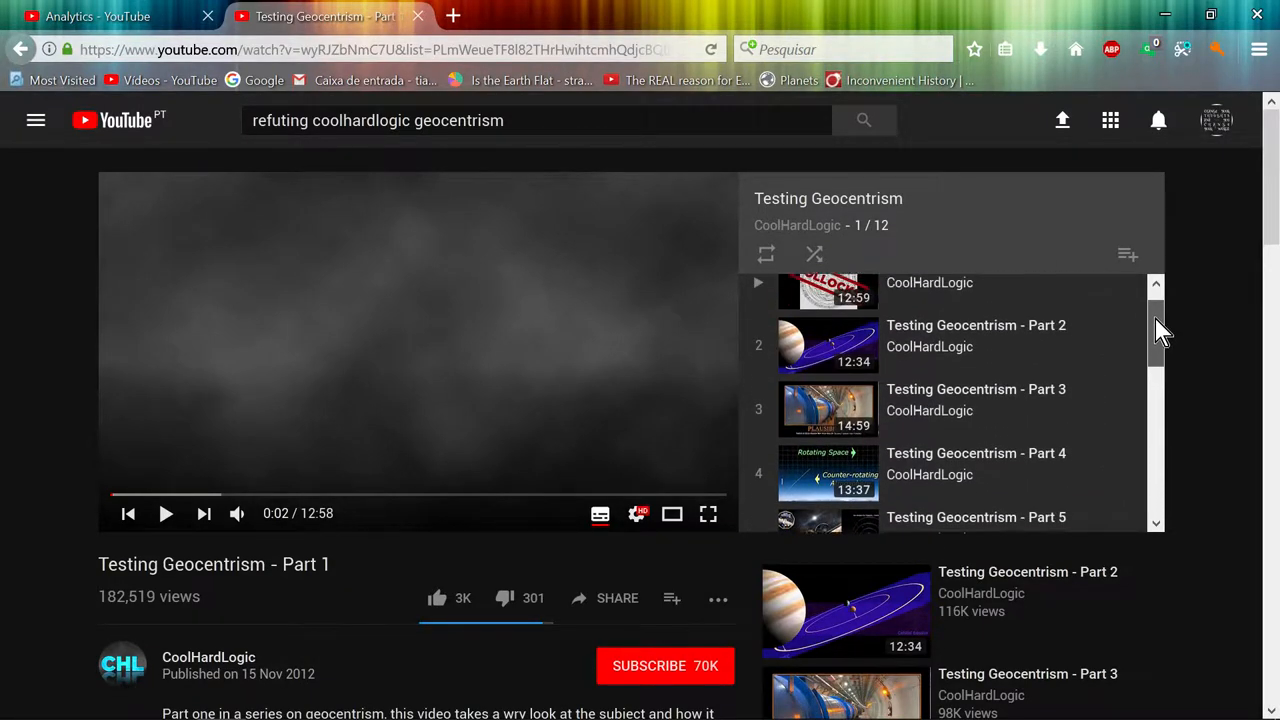
scroll(down, 3)
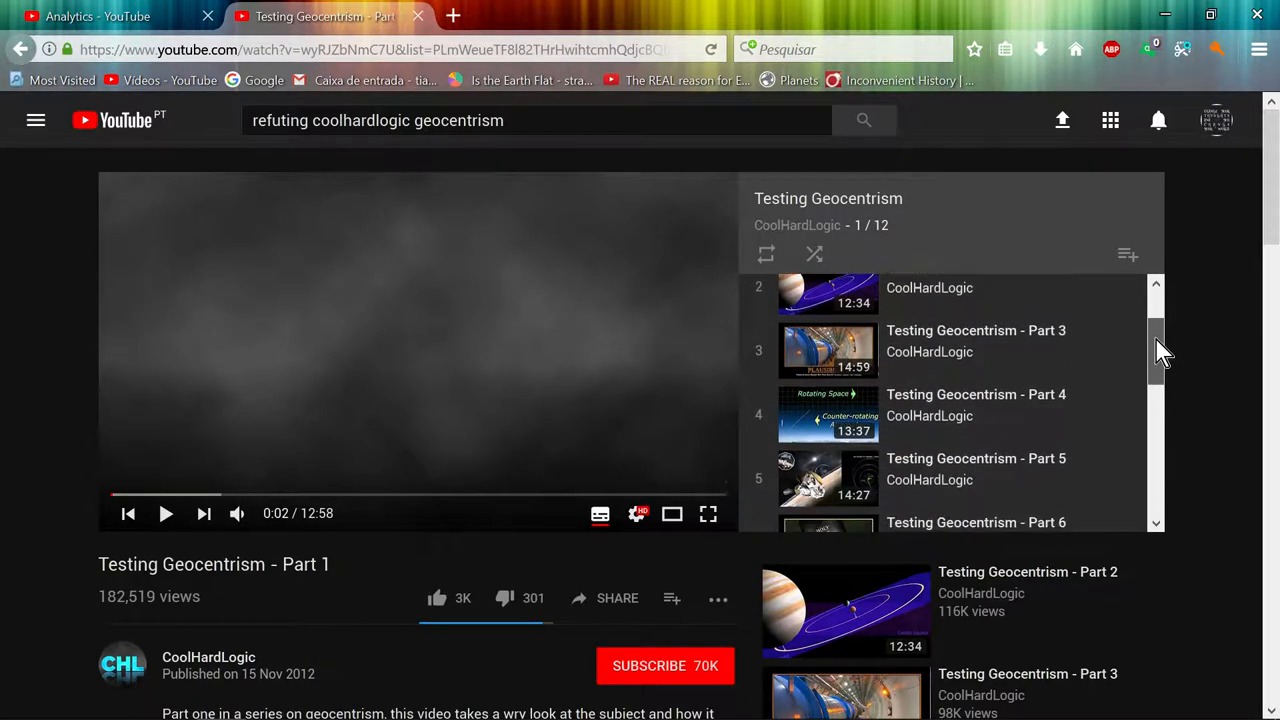
scroll(down, 3)
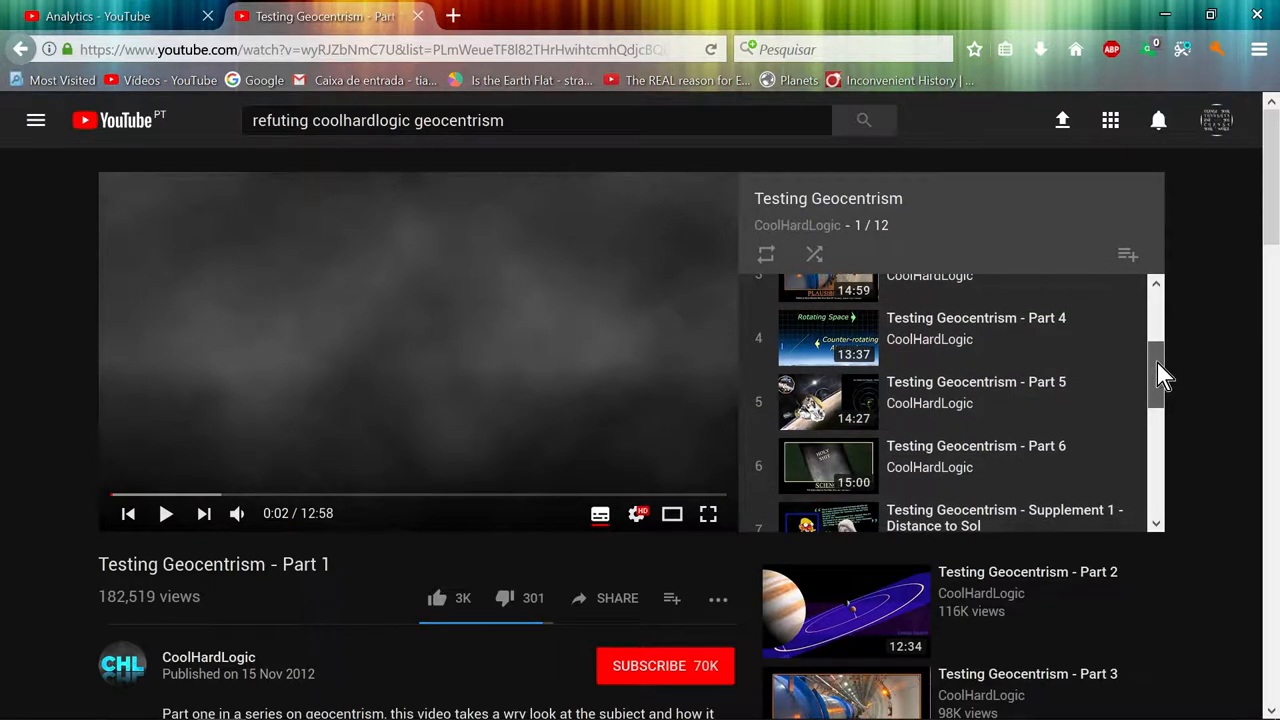
scroll(down, 3)
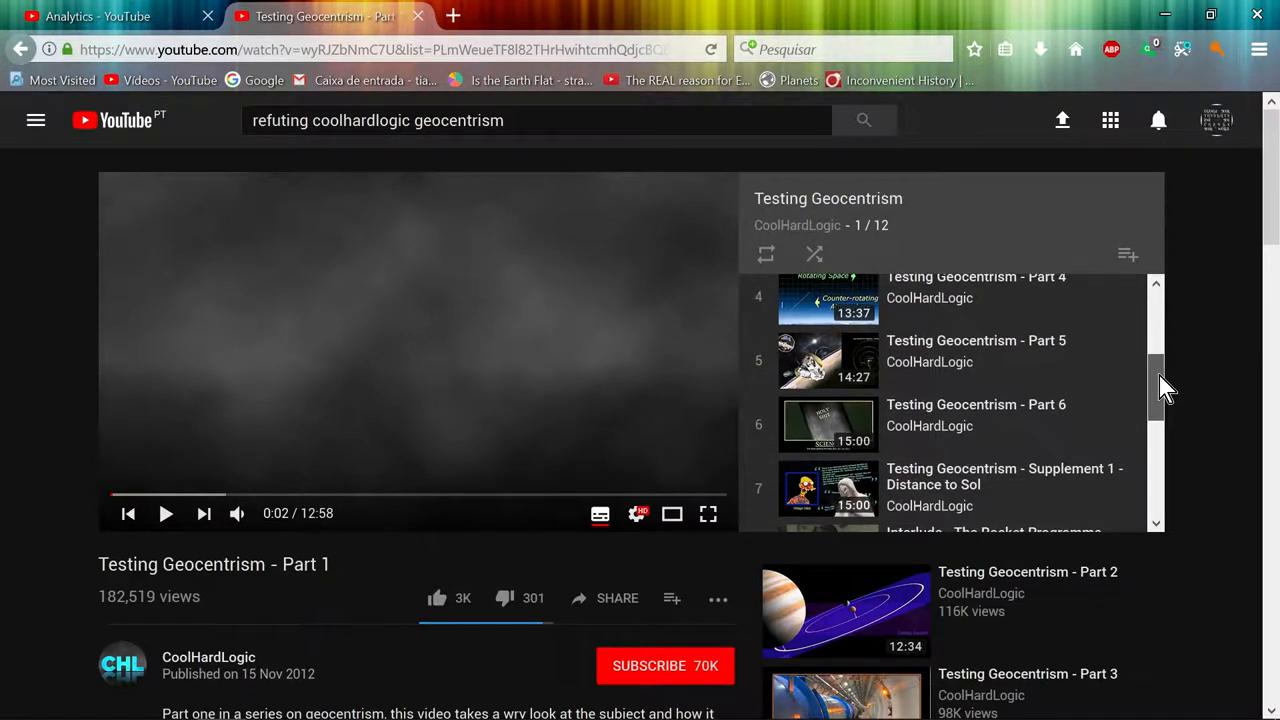
scroll(down, 3)
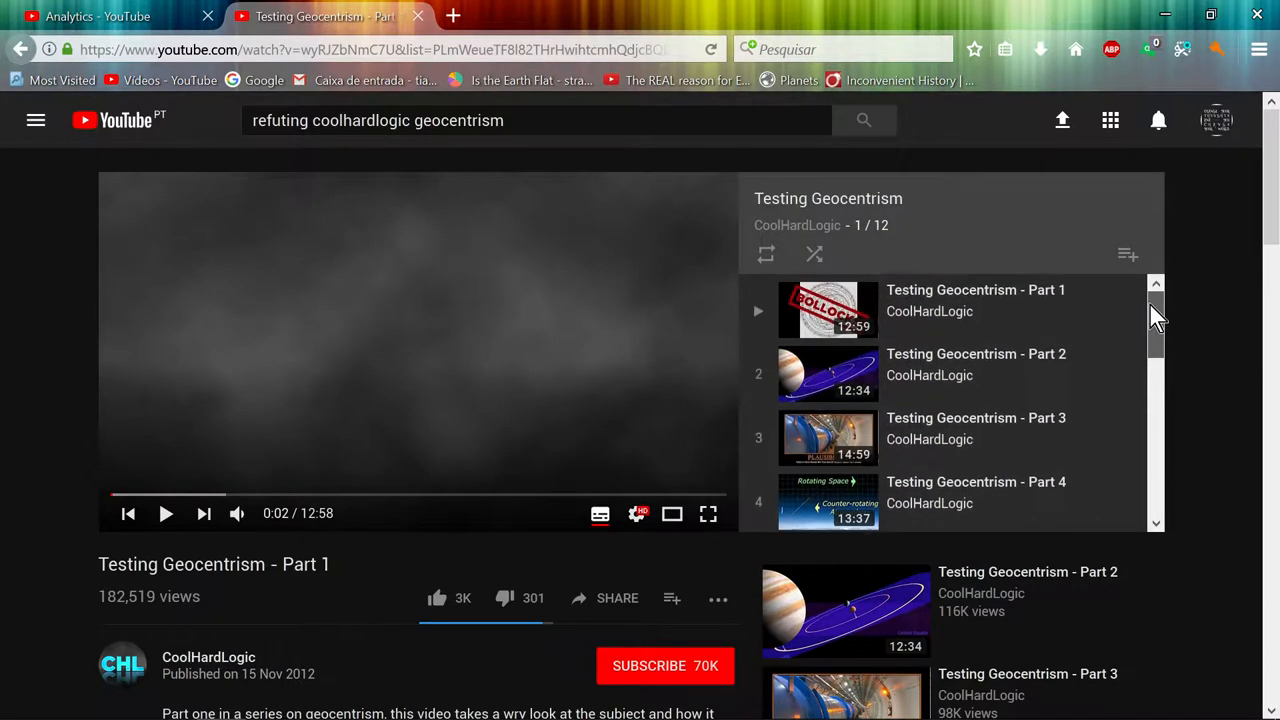
scroll(down, 3)
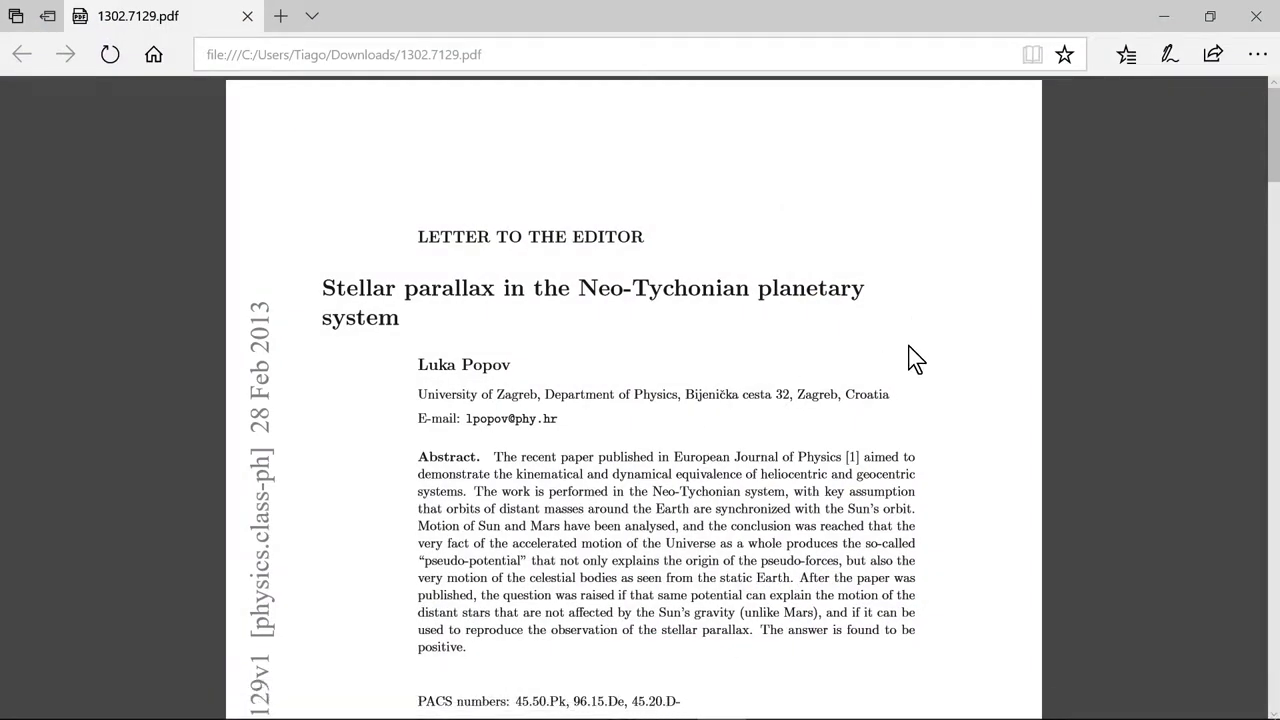
mouse_move(272, 520)
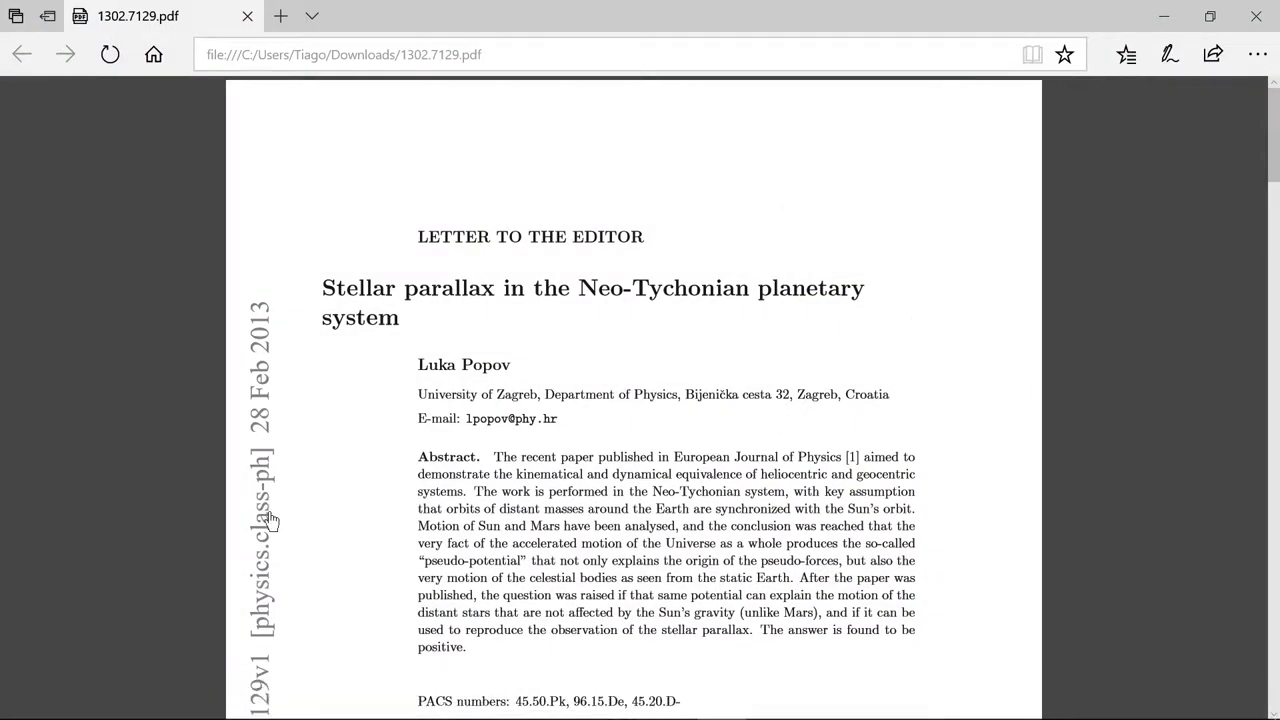
mouse_move(285, 298)
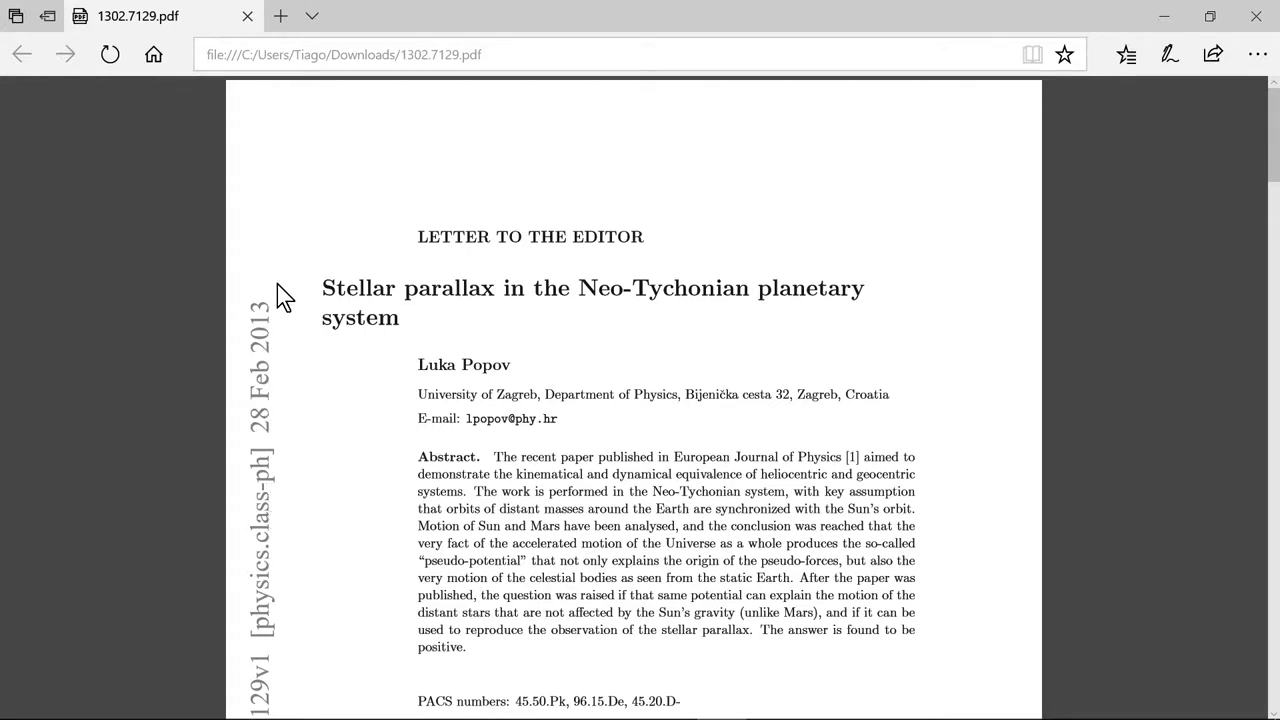
mouse_move(475, 310)
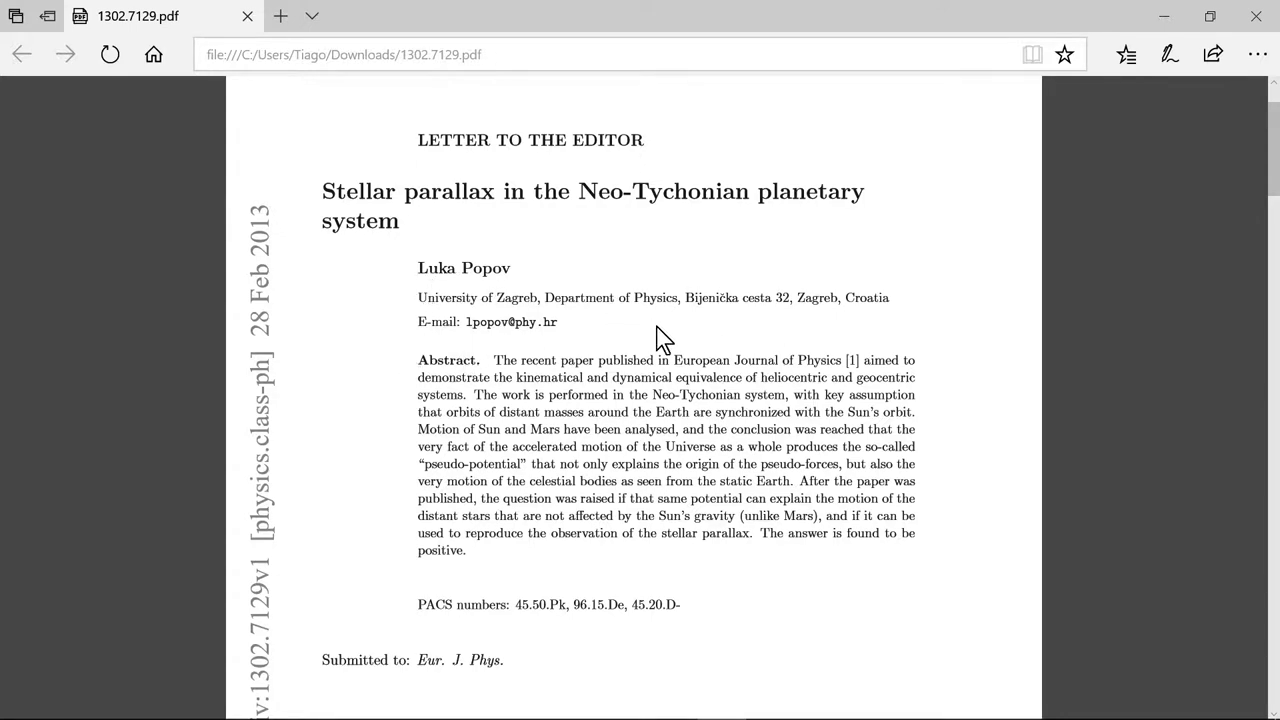
mouse_move(680, 328)
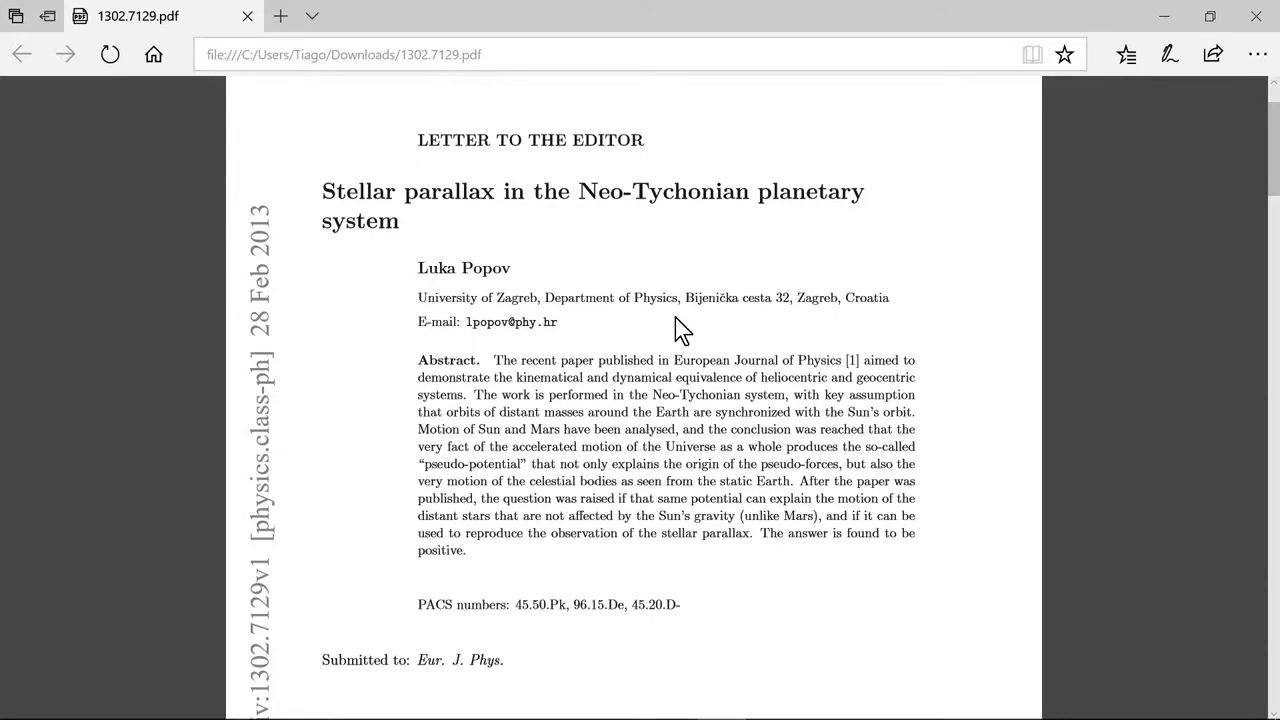
mouse_move(705, 330)
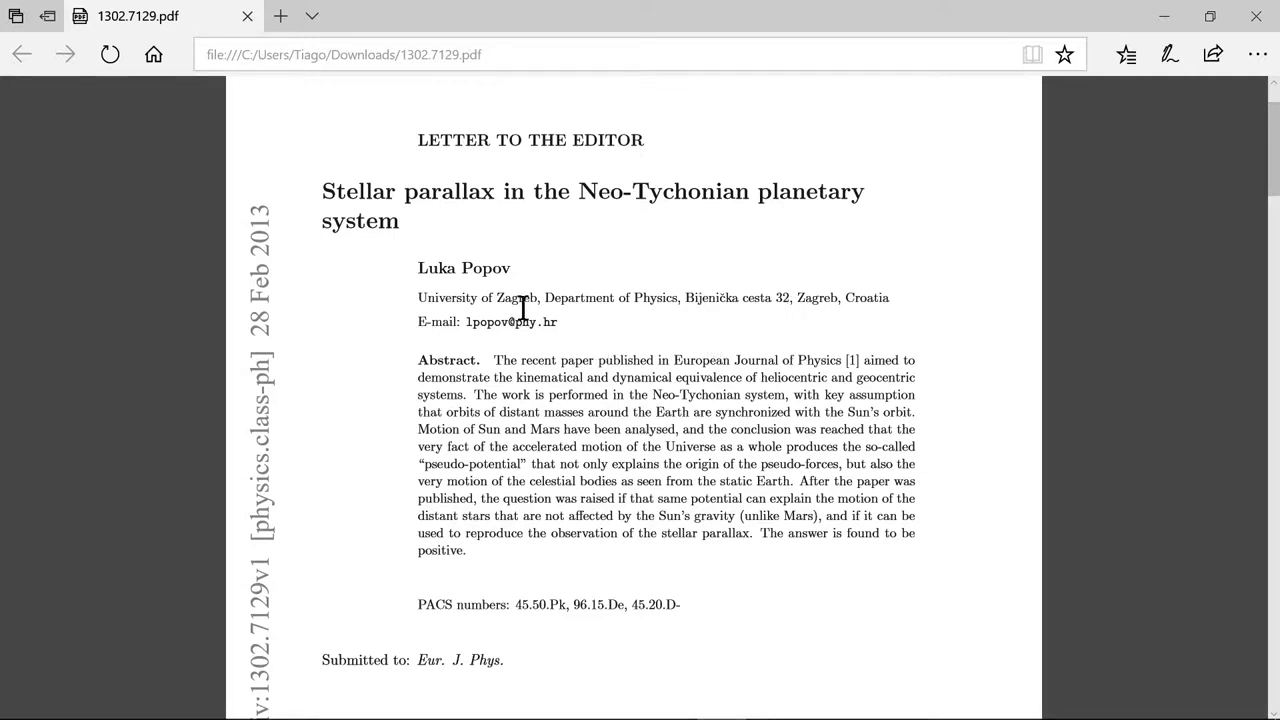
scroll(down, 3)
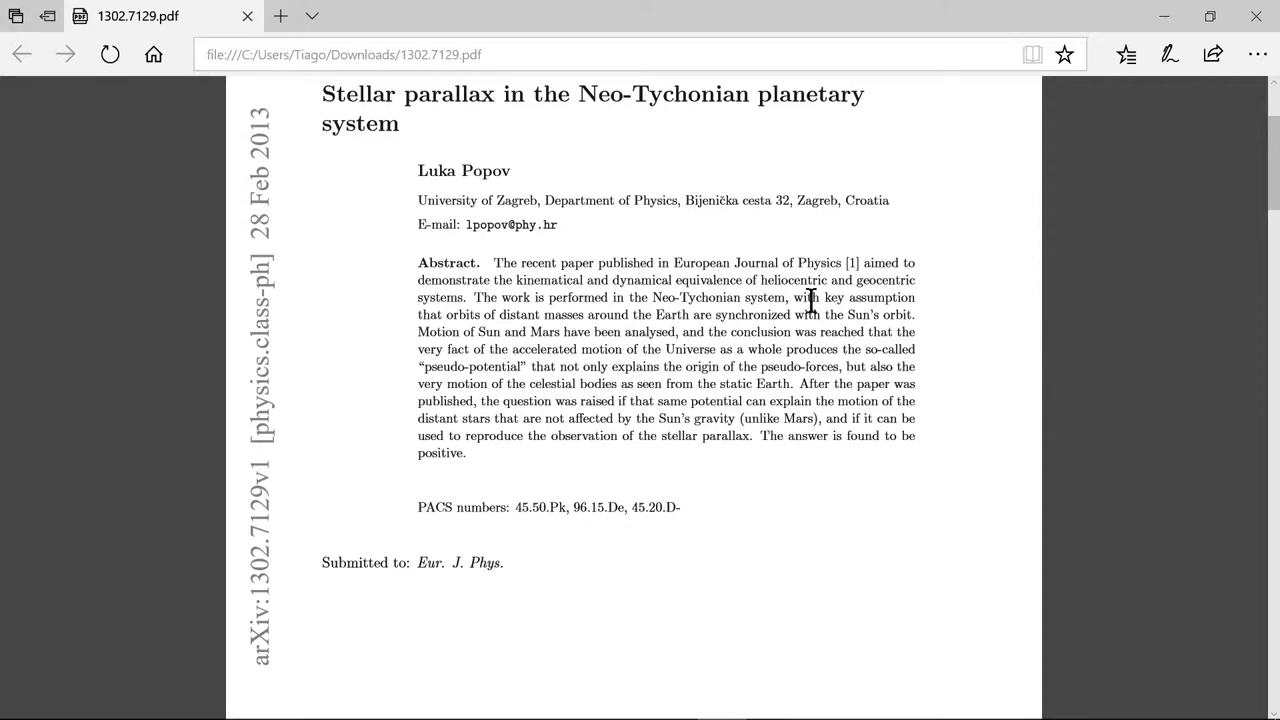
mouse_move(500, 280)
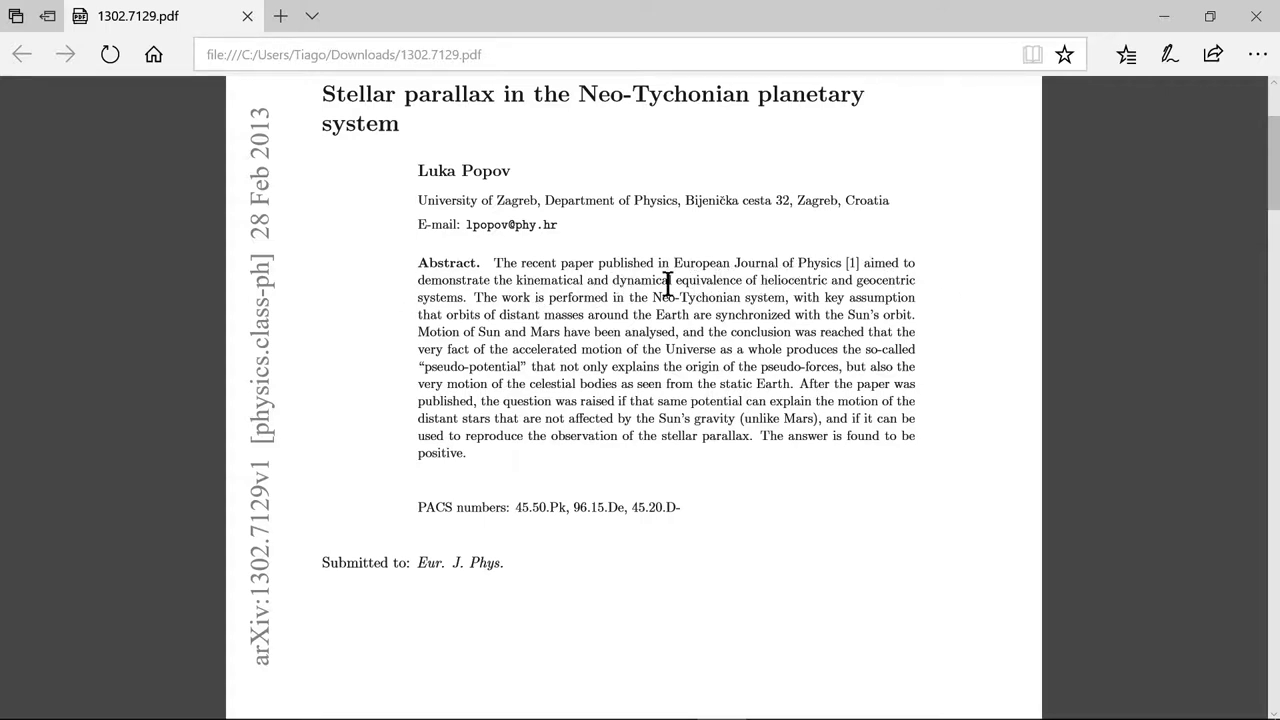
mouse_move(925, 310)
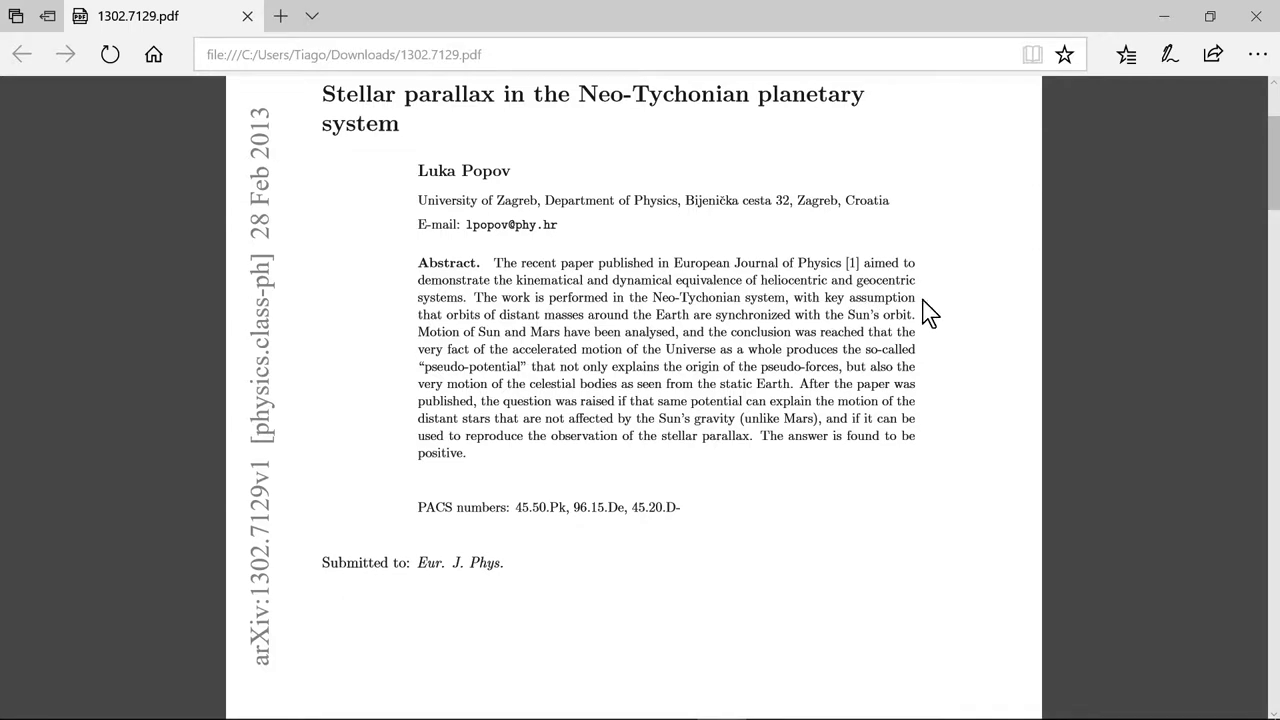
mouse_move(565, 277)
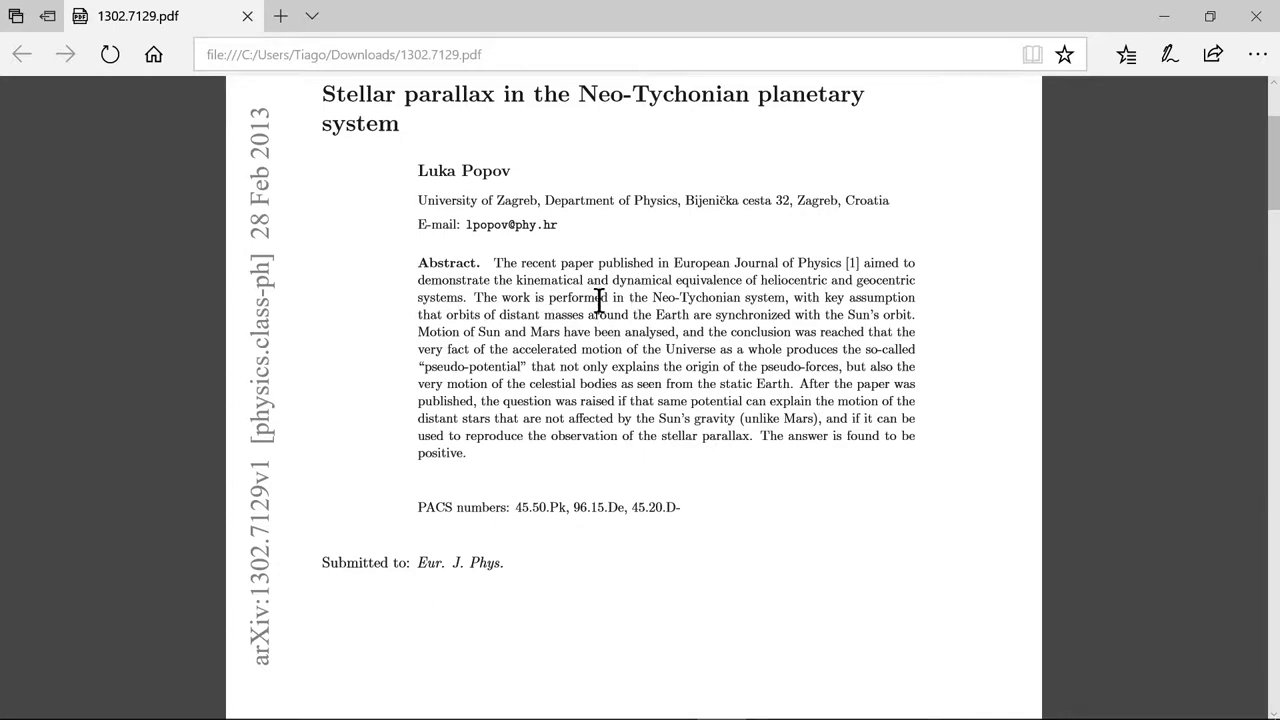
mouse_move(743, 323)
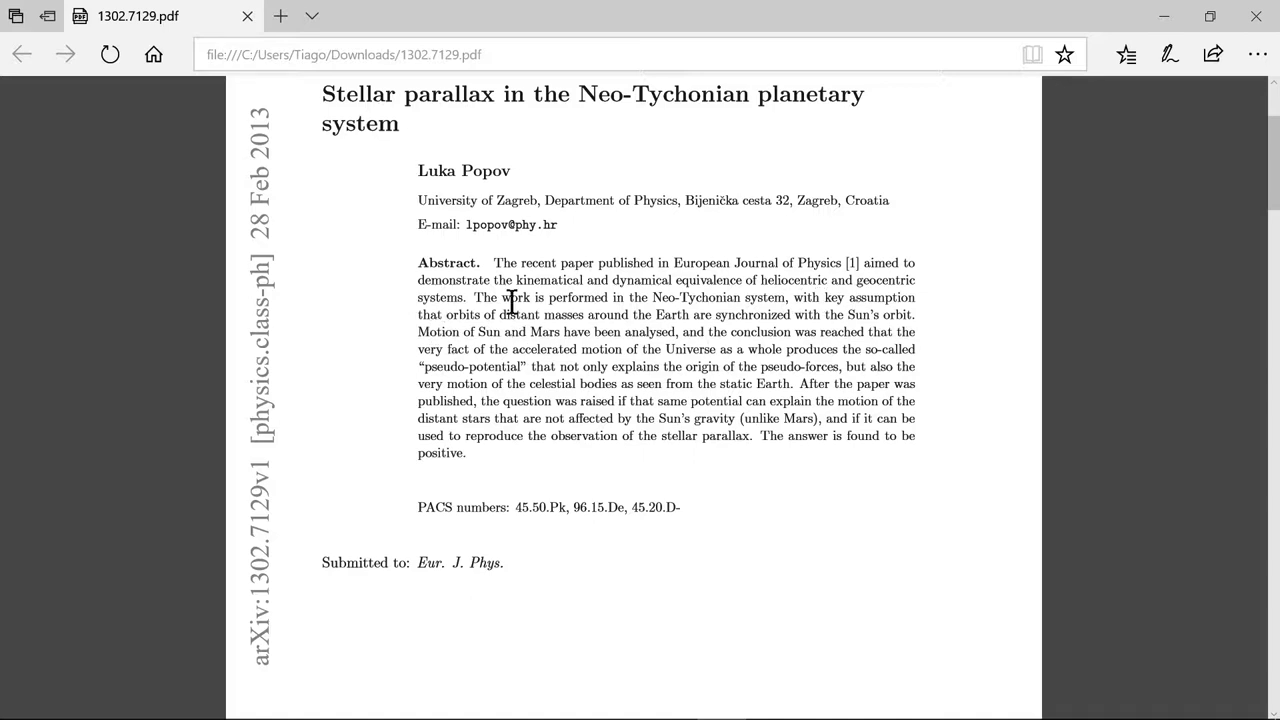
mouse_move(690, 323)
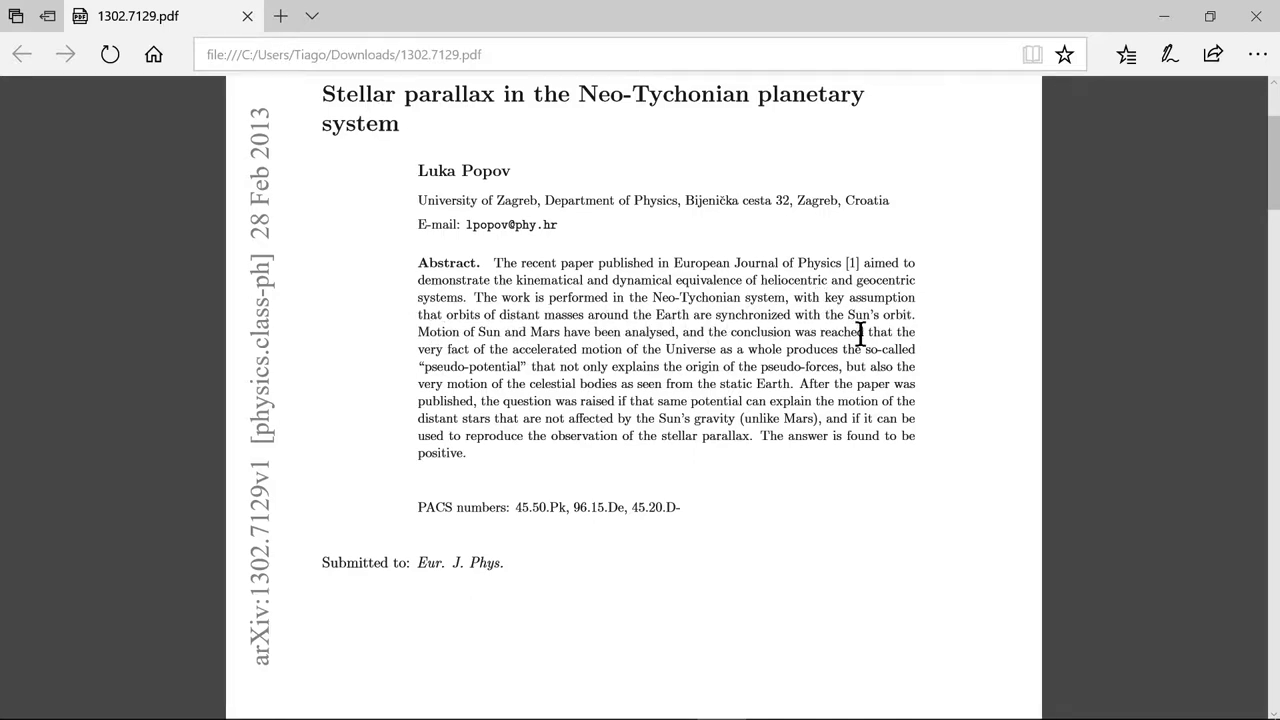
mouse_move(540, 338)
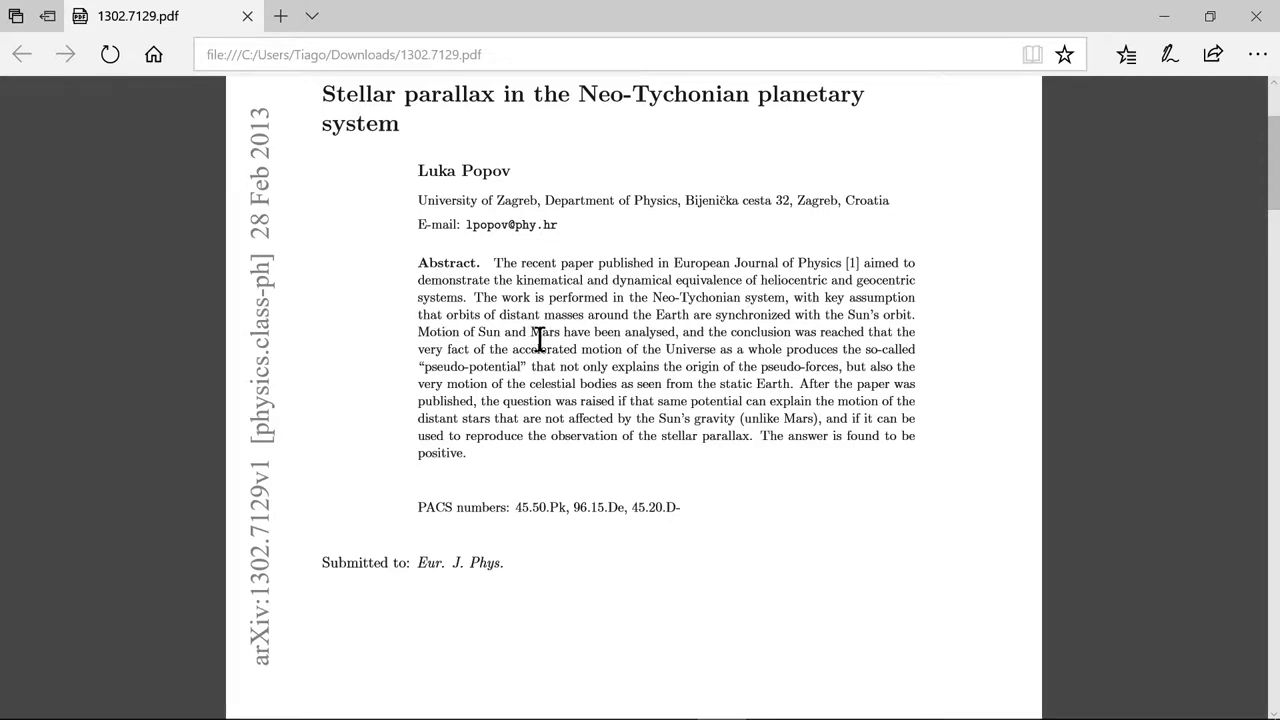
mouse_move(710, 338)
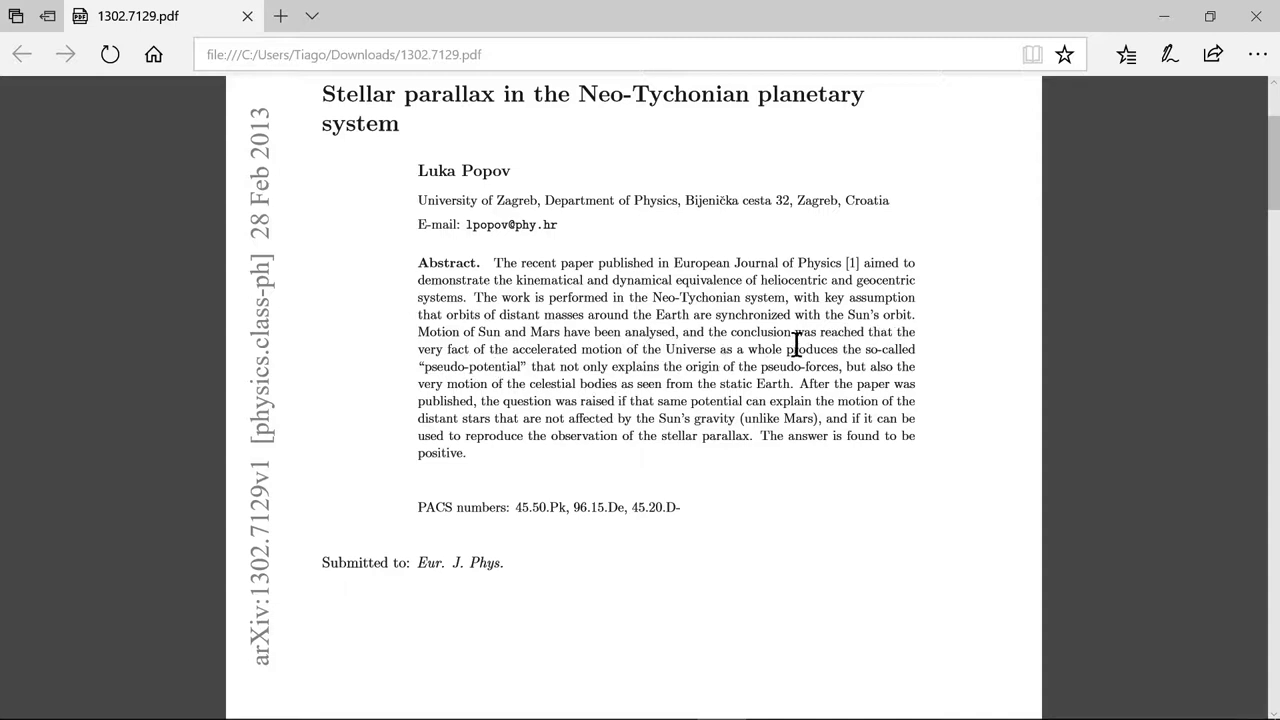
mouse_move(415, 393)
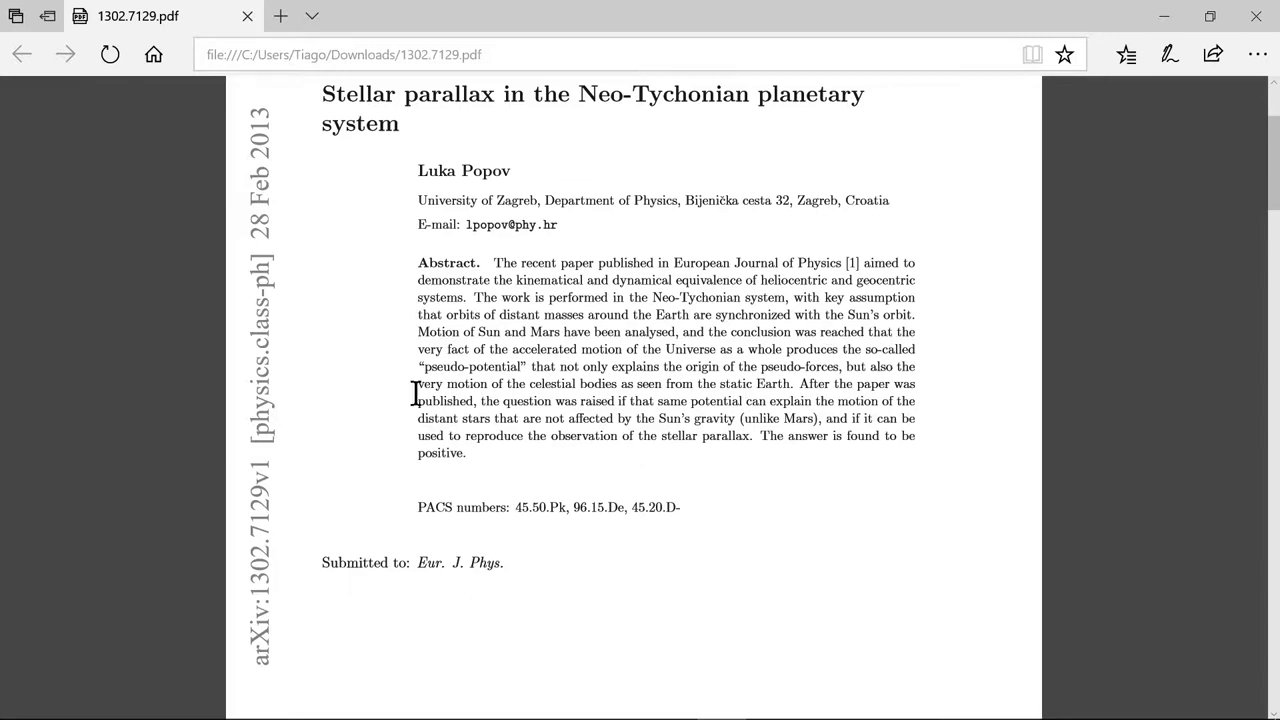
mouse_move(543, 378)
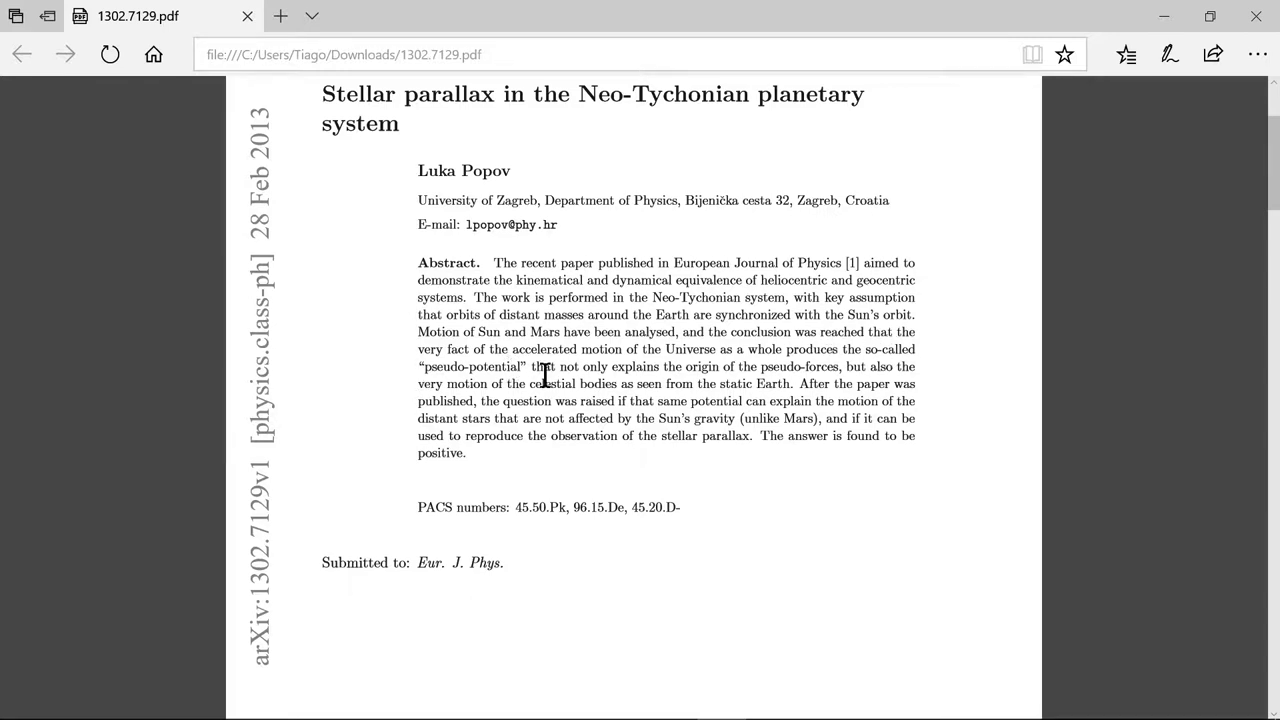
mouse_move(688, 367)
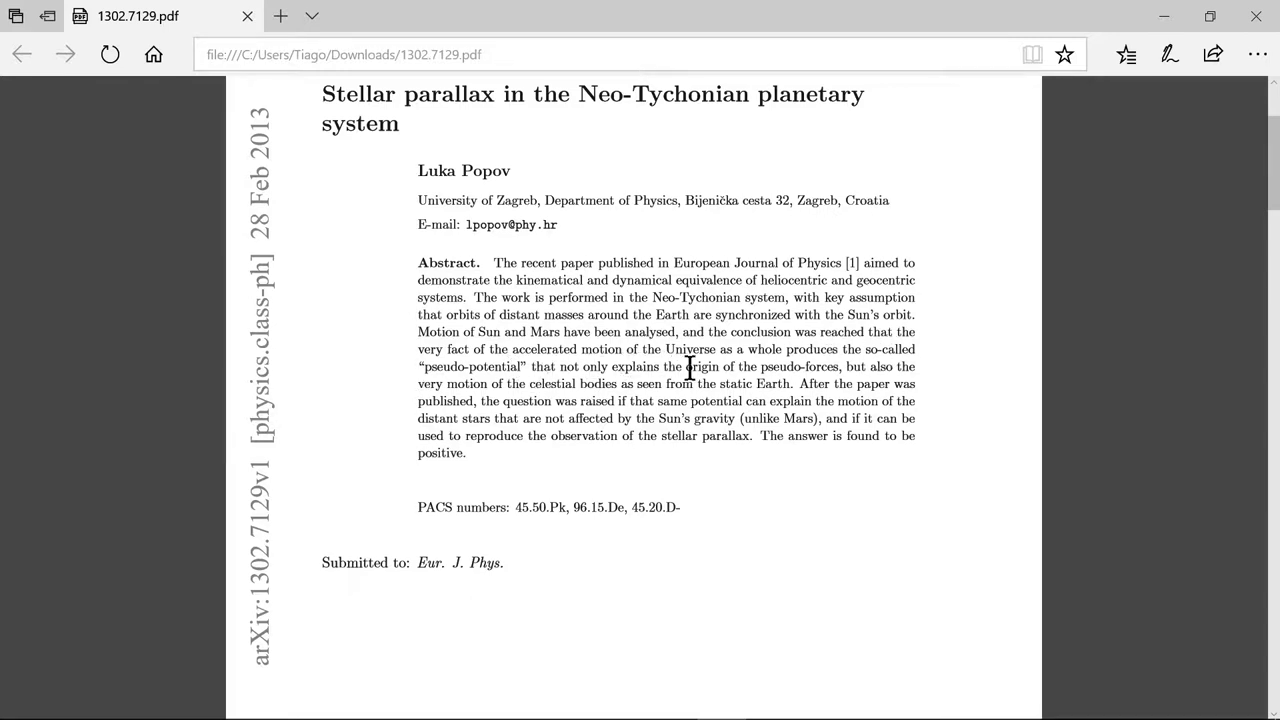
mouse_move(822, 362)
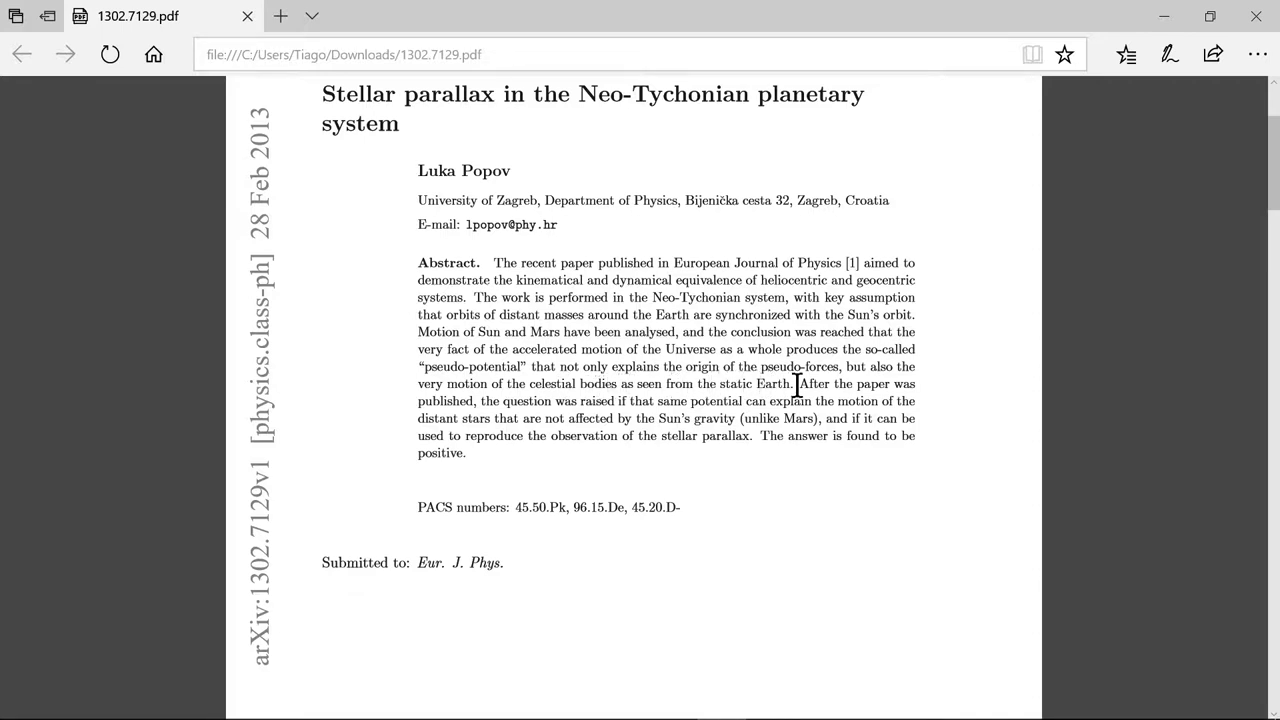
mouse_move(567, 407)
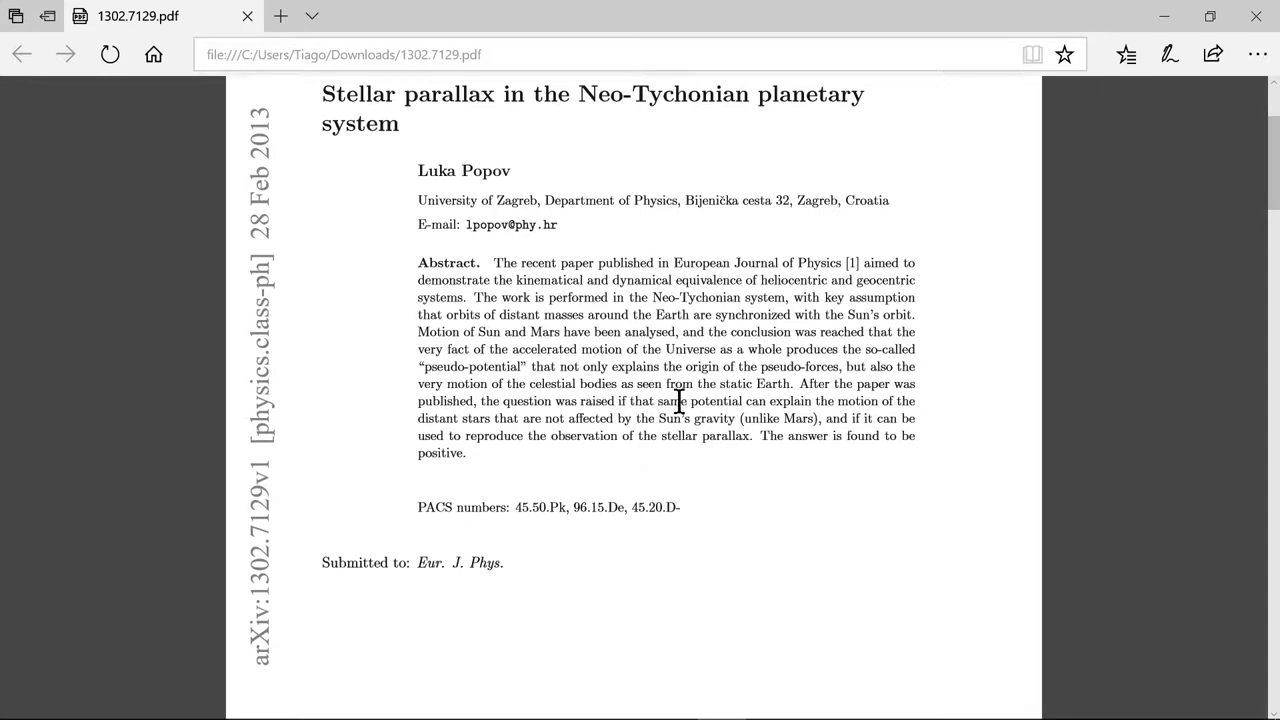
mouse_move(898, 400)
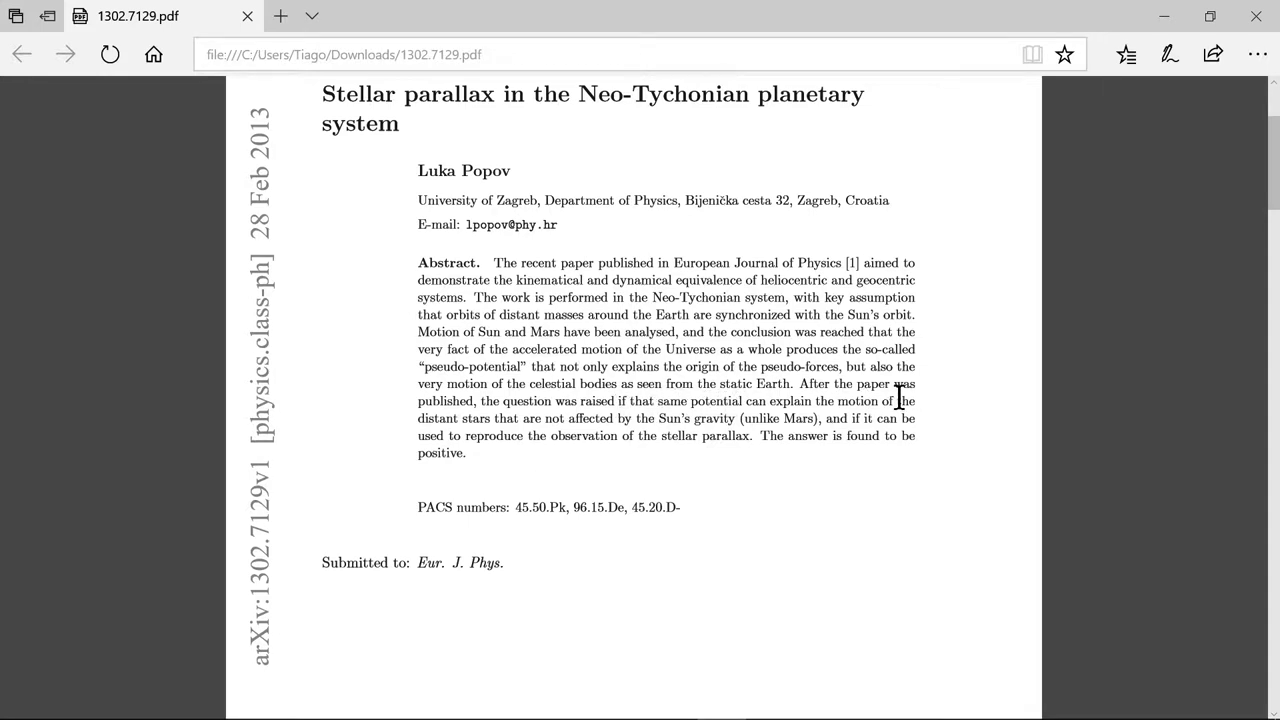
mouse_move(520, 424)
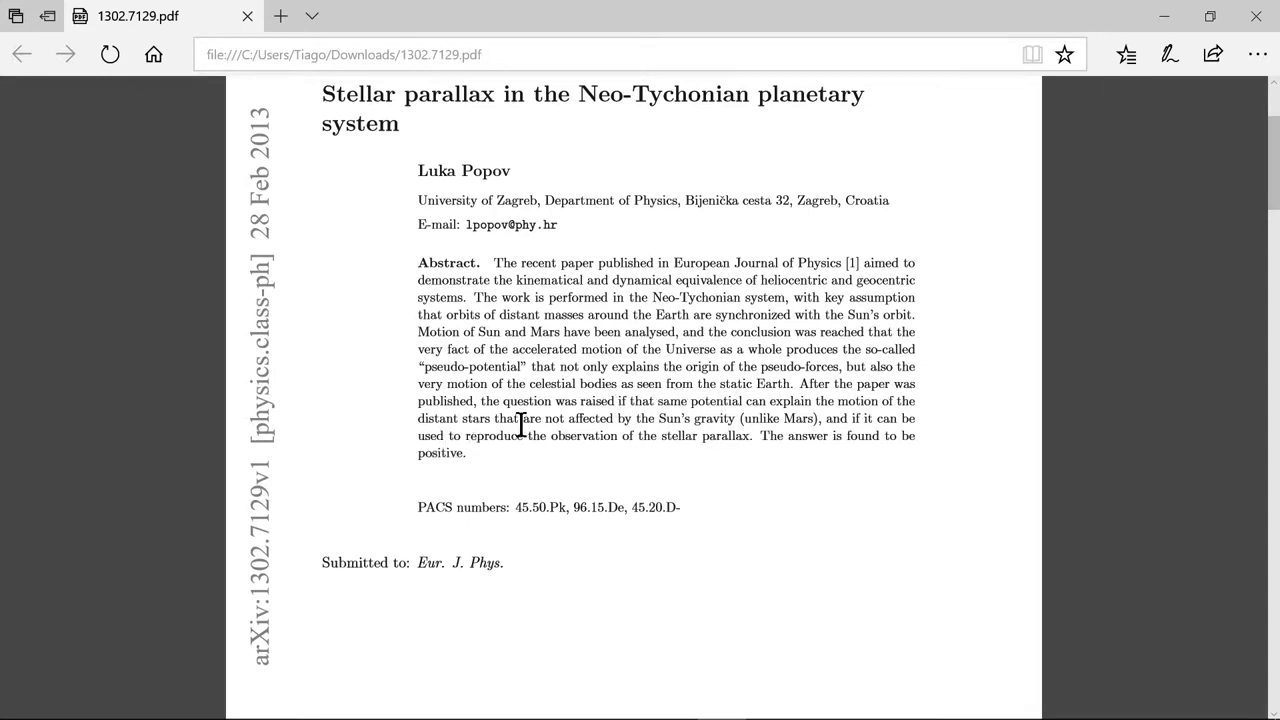
mouse_move(635, 472)
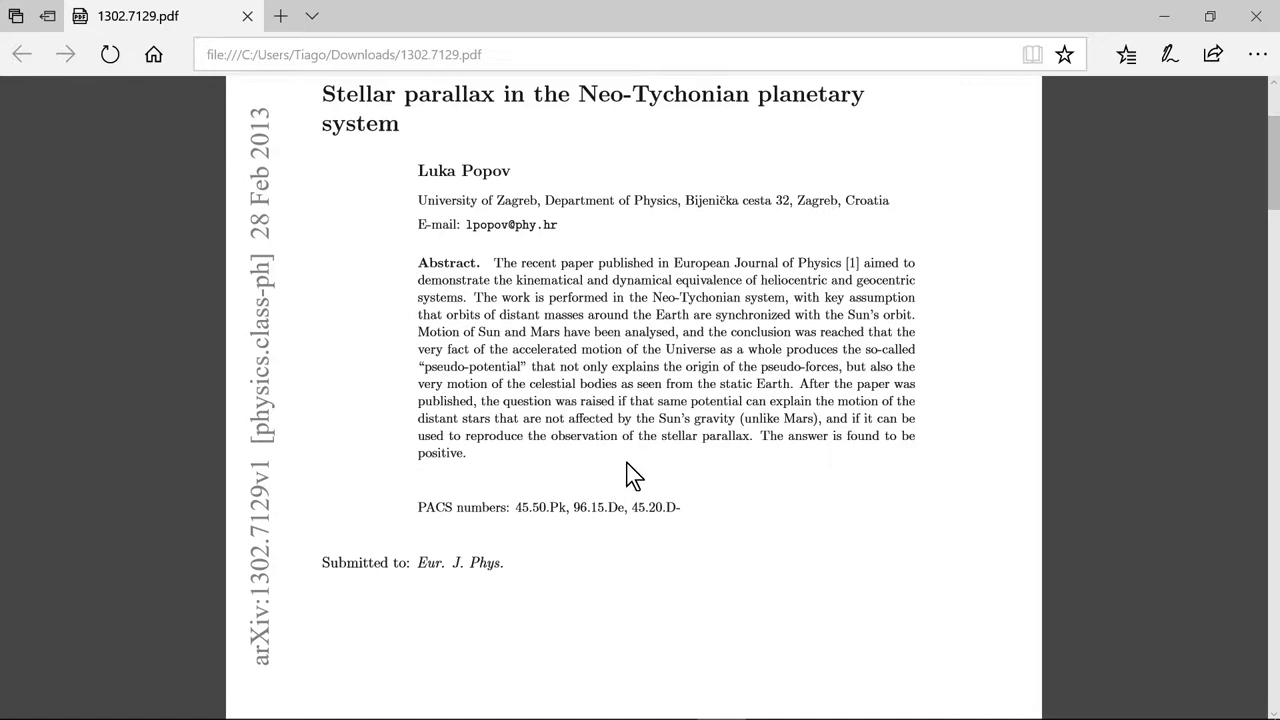
mouse_move(857, 462)
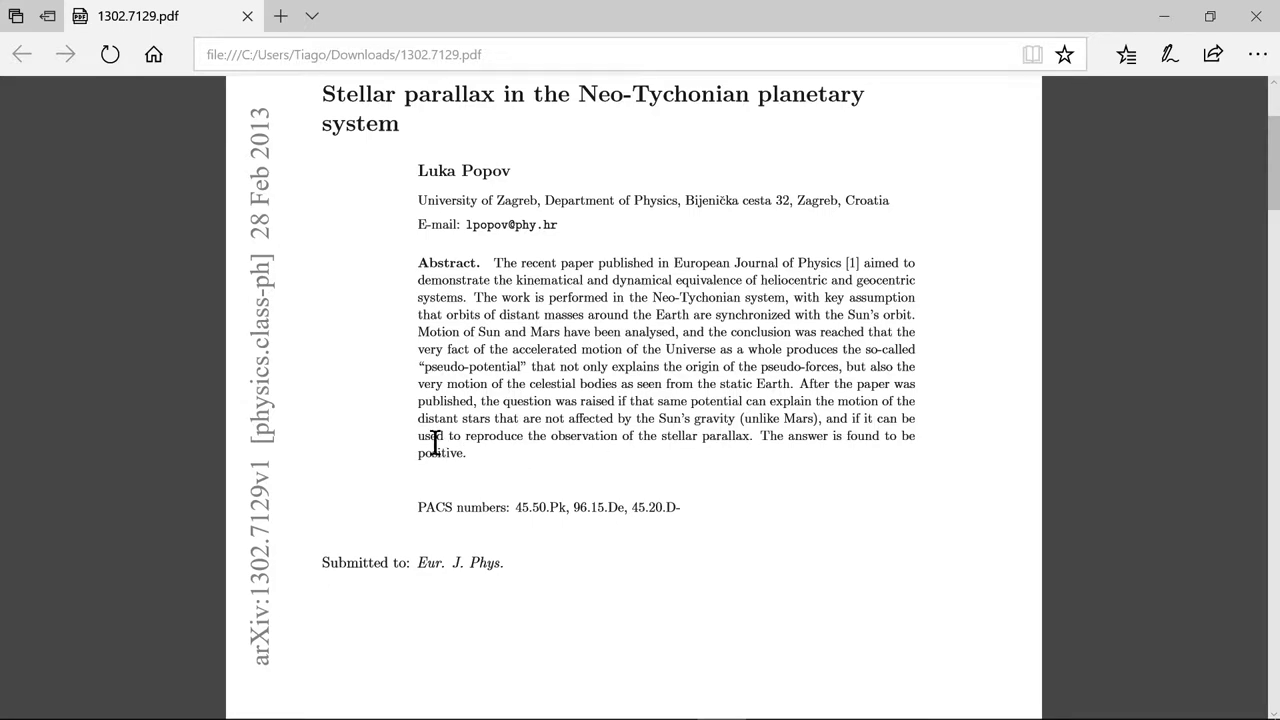
mouse_move(664, 443)
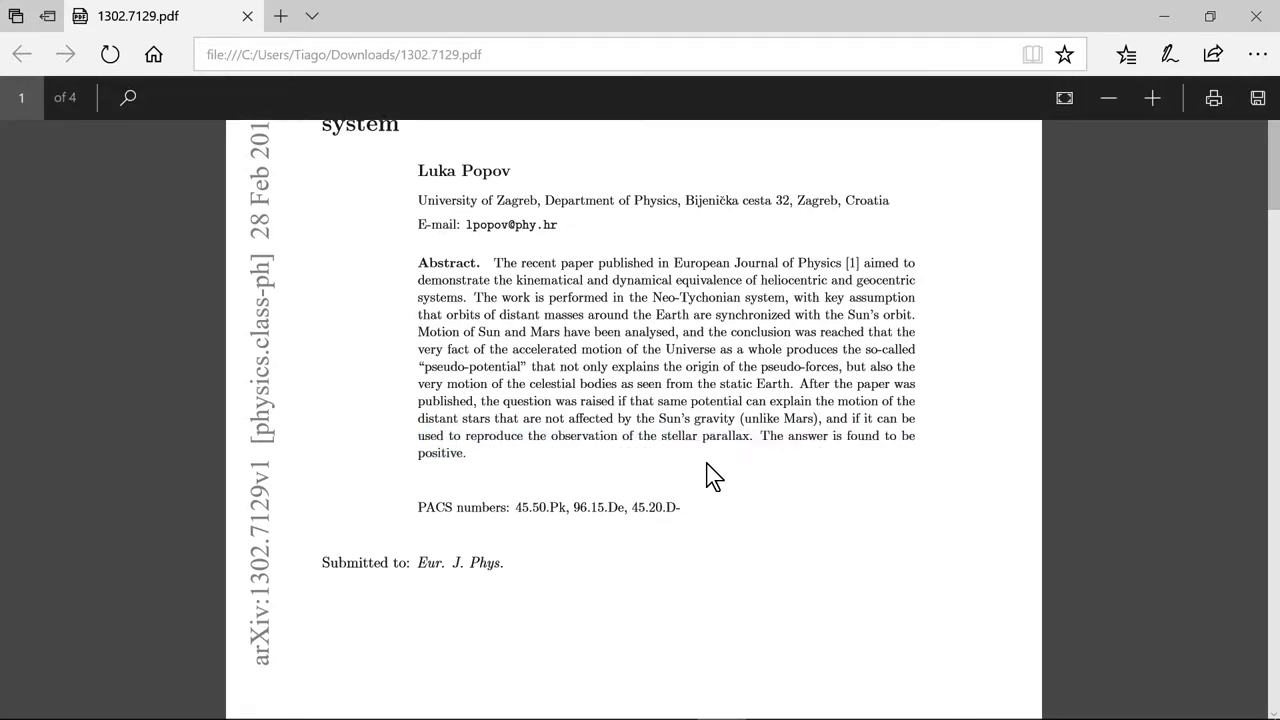
scroll(down, 3)
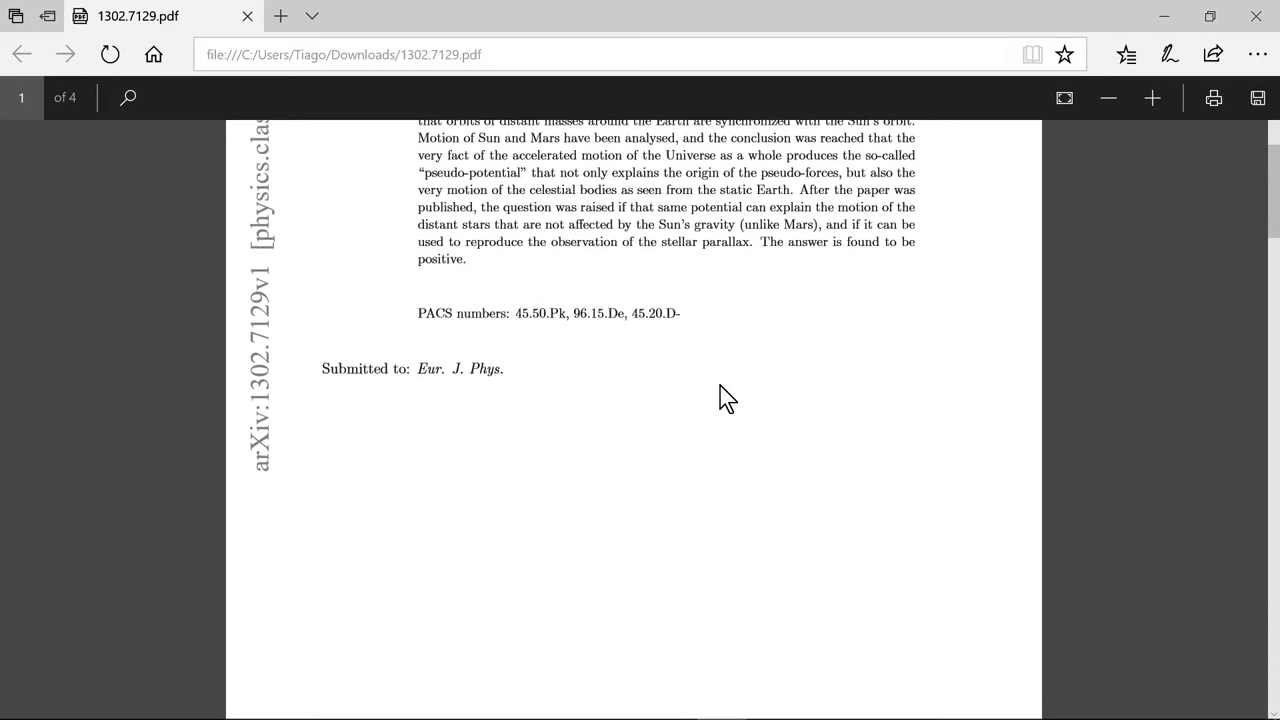
scroll(down, 3)
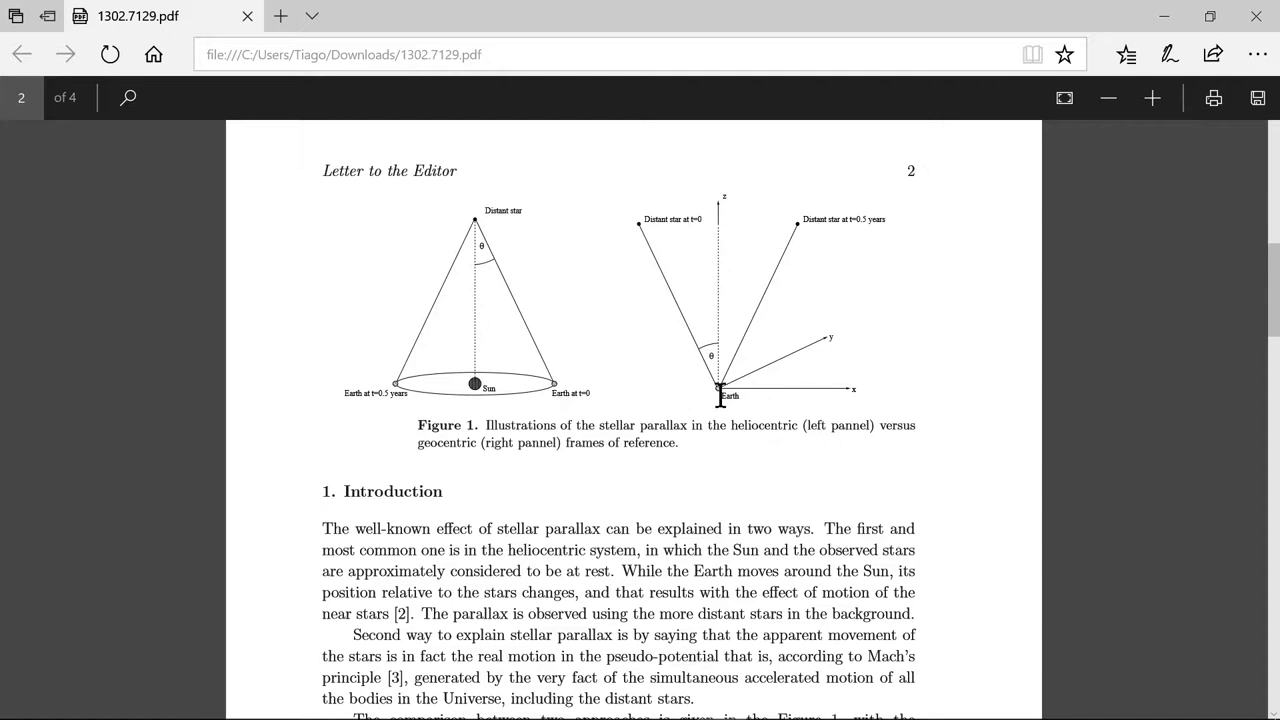
mouse_move(793, 345)
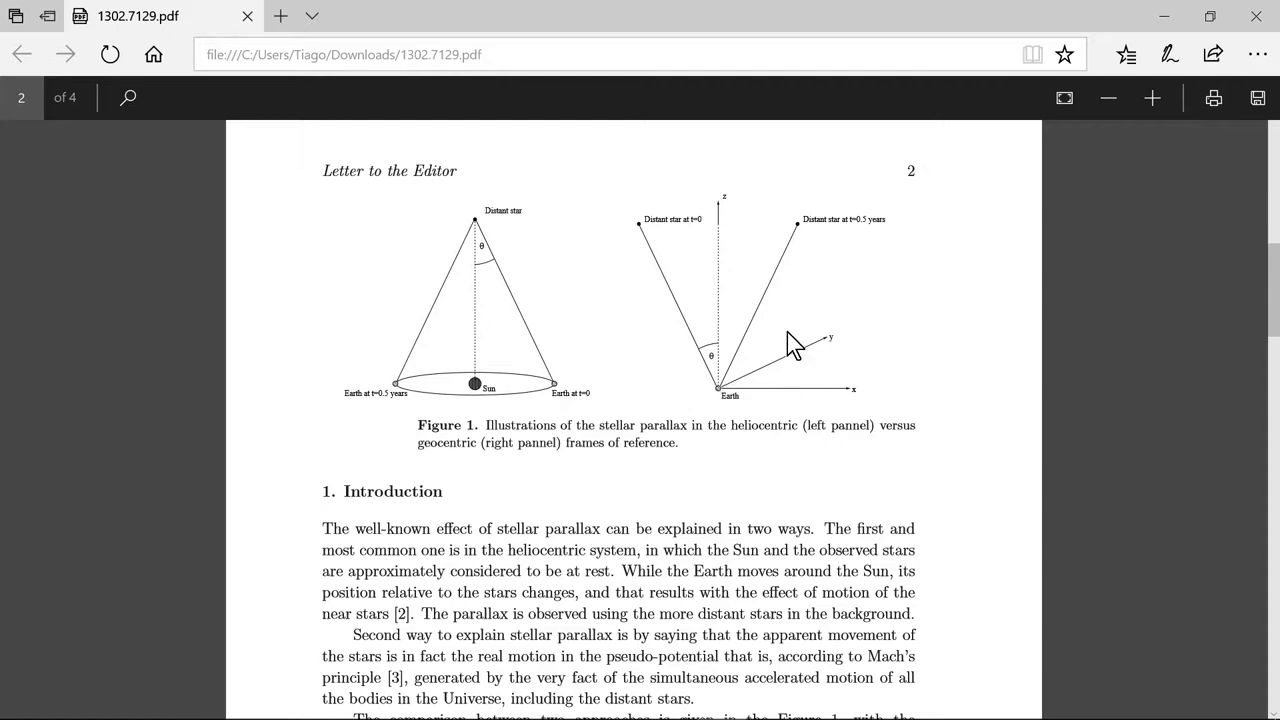
mouse_move(485, 480)
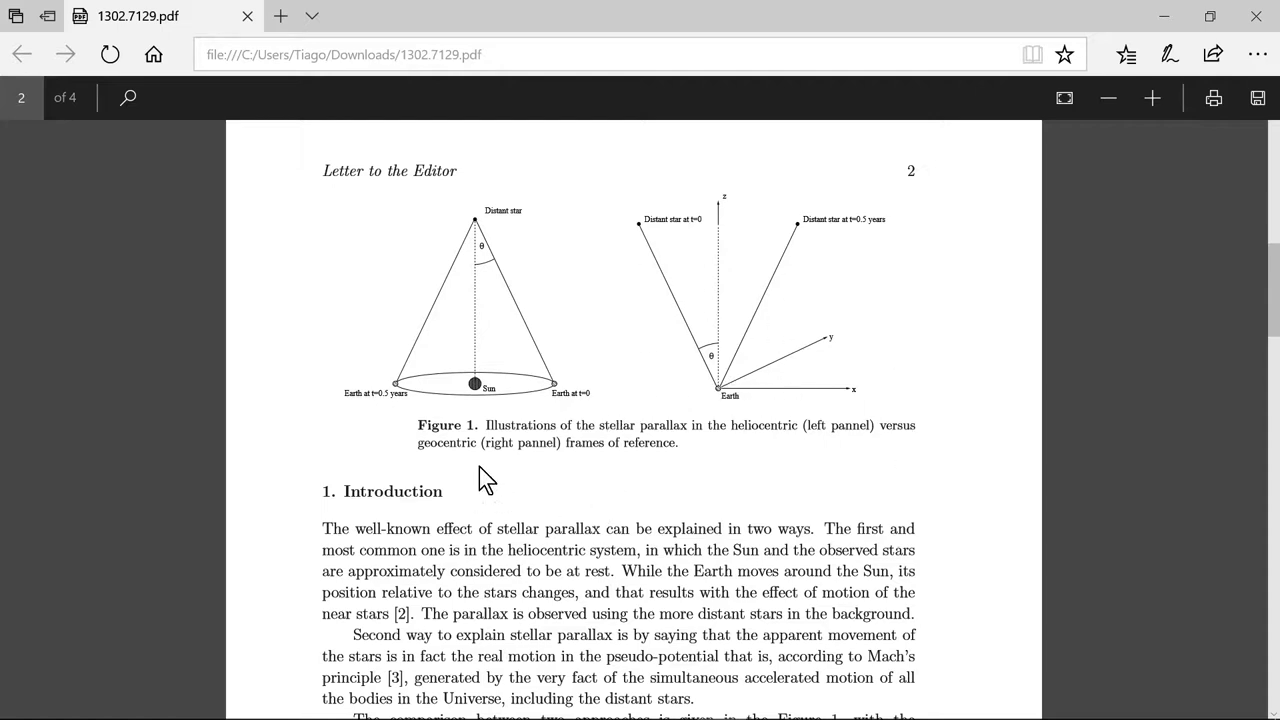
mouse_move(315, 365)
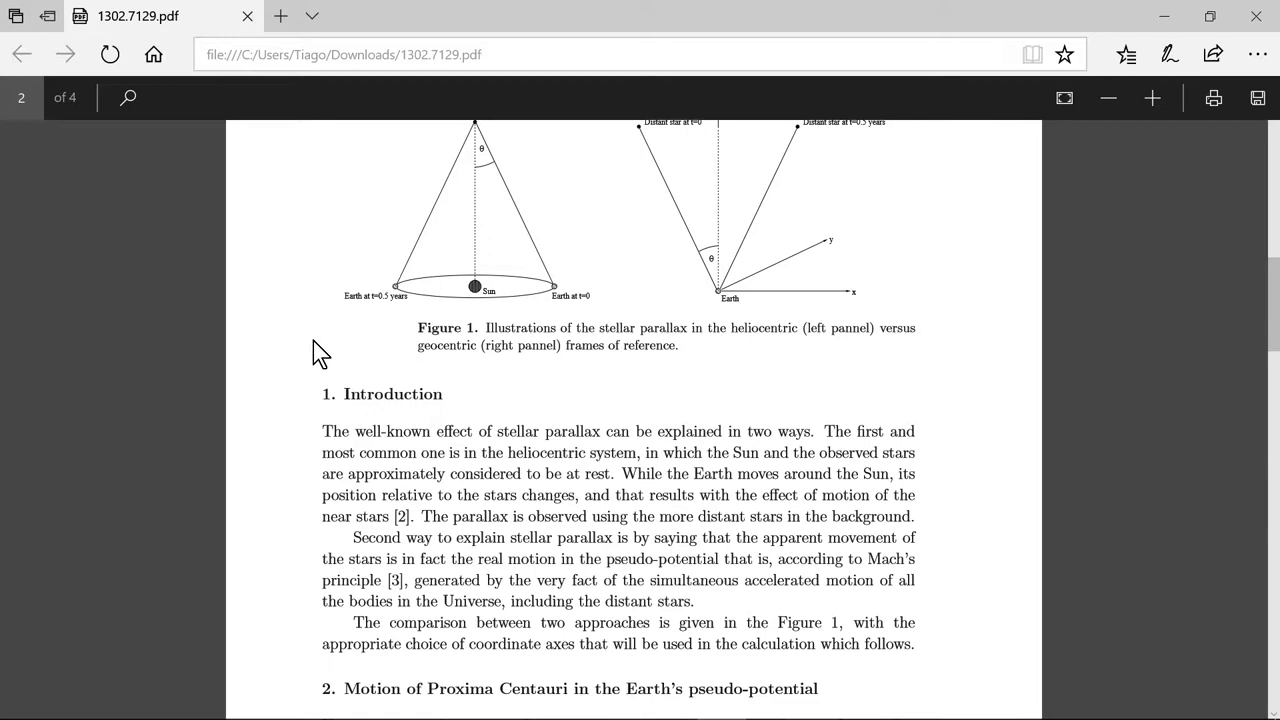
scroll(down, 3)
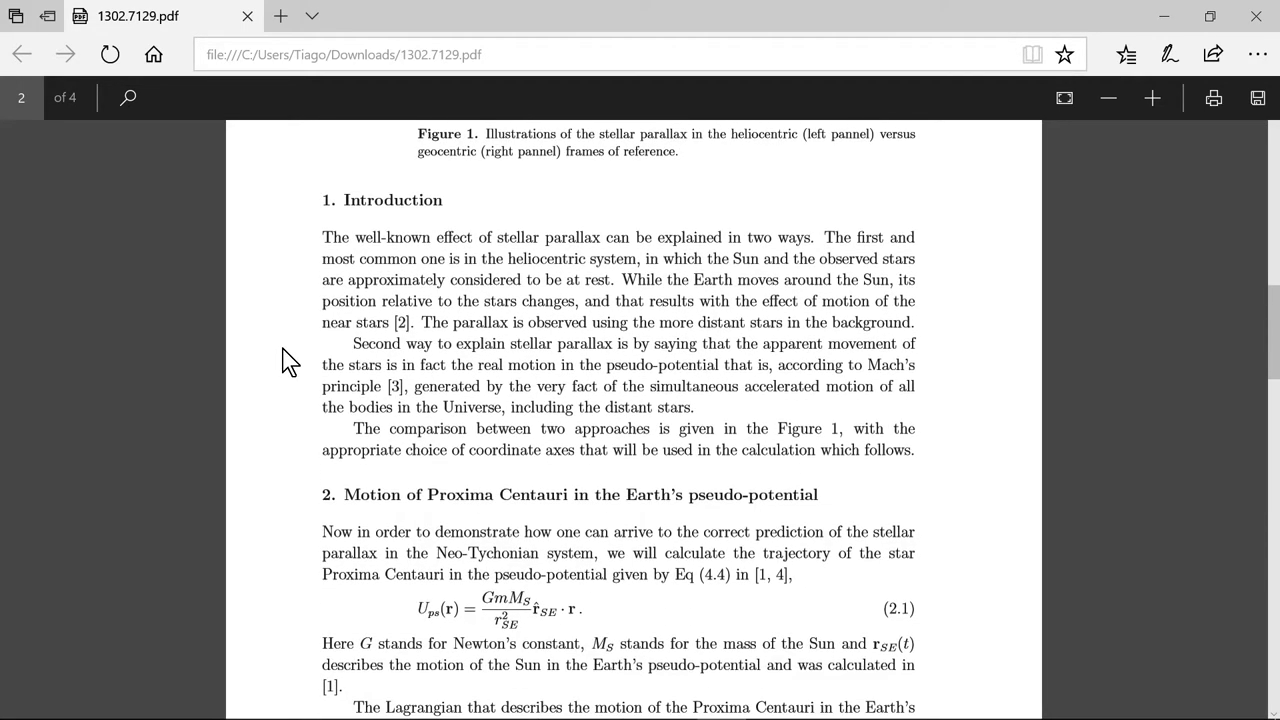
scroll(down, 3)
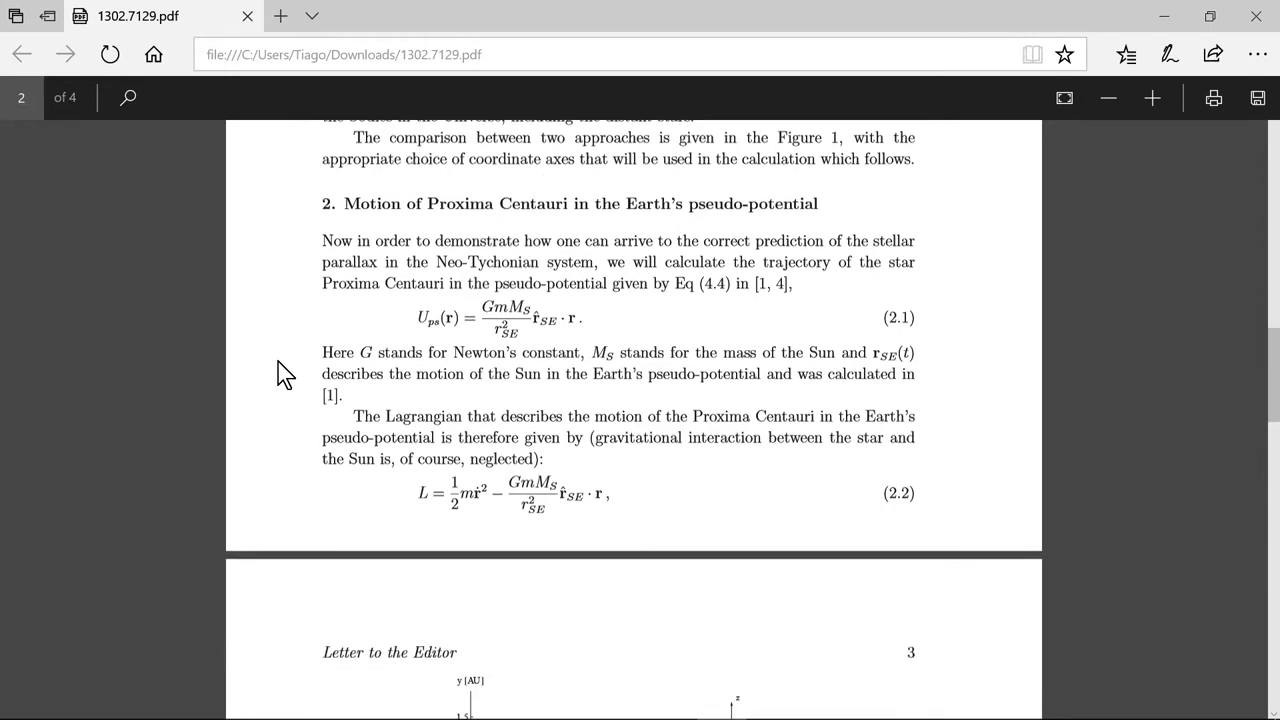
scroll(down, 3)
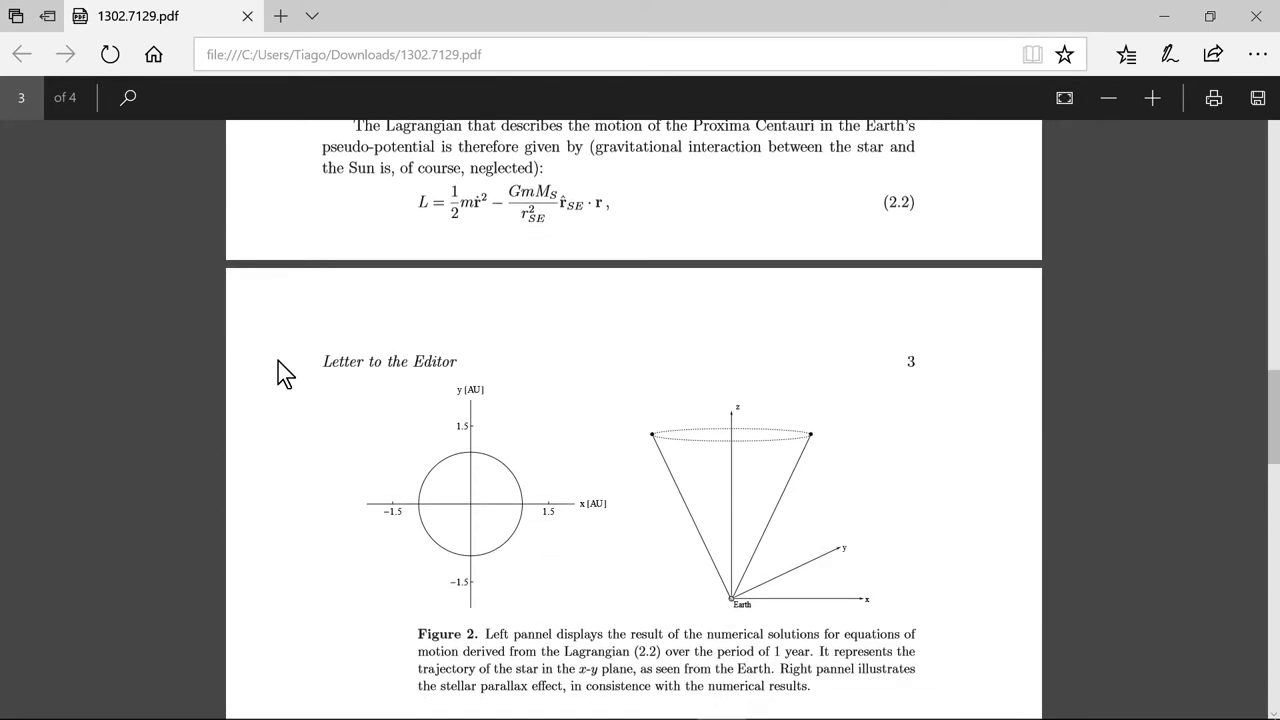
scroll(down, 3)
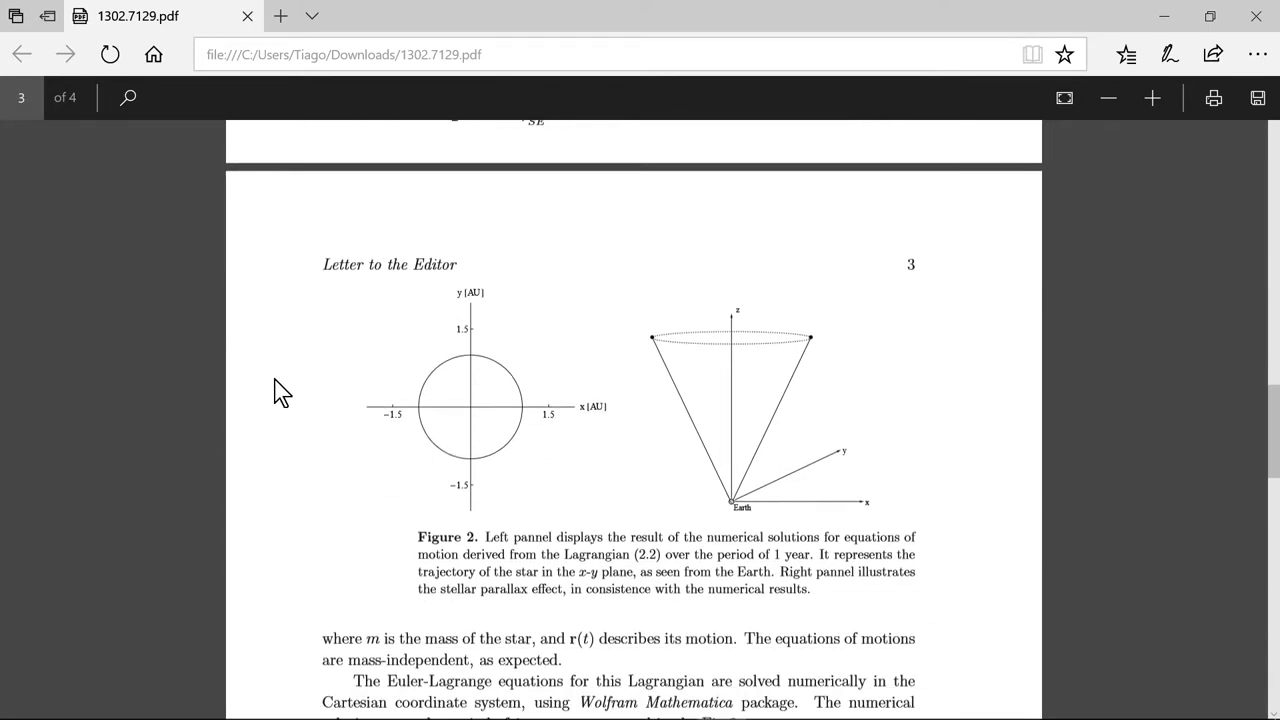
scroll(down, 3)
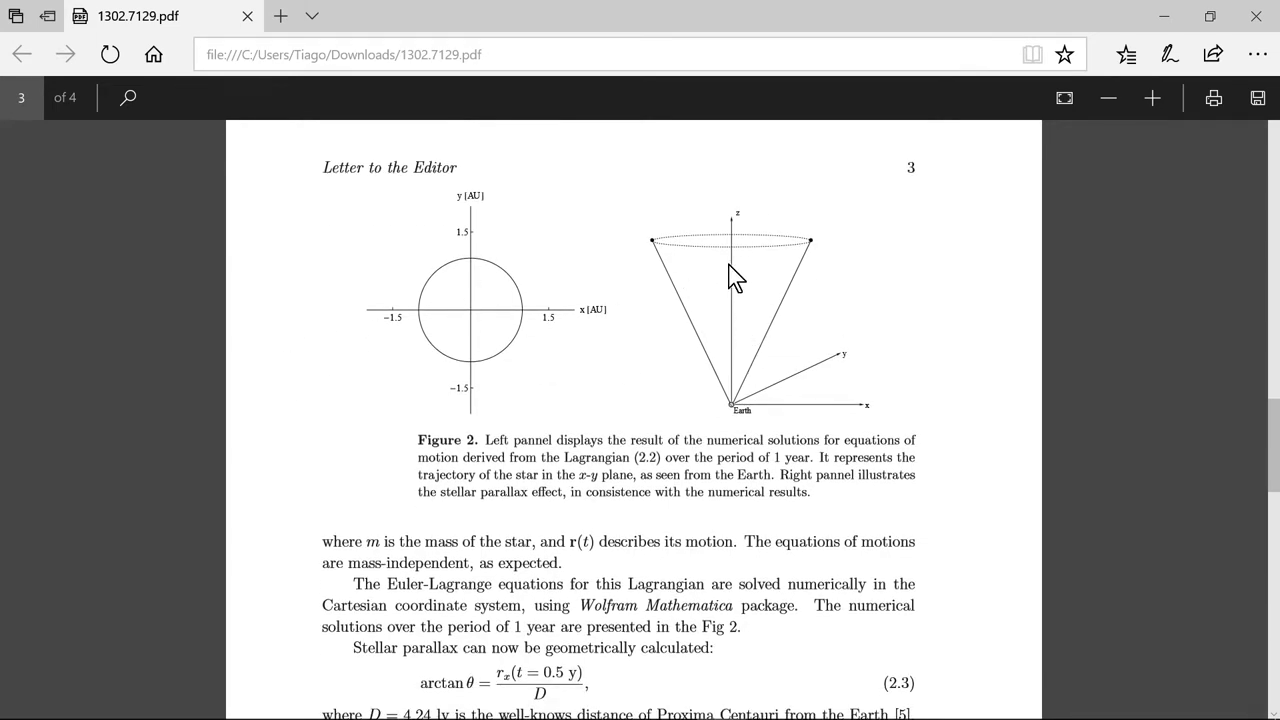
mouse_move(363, 328)
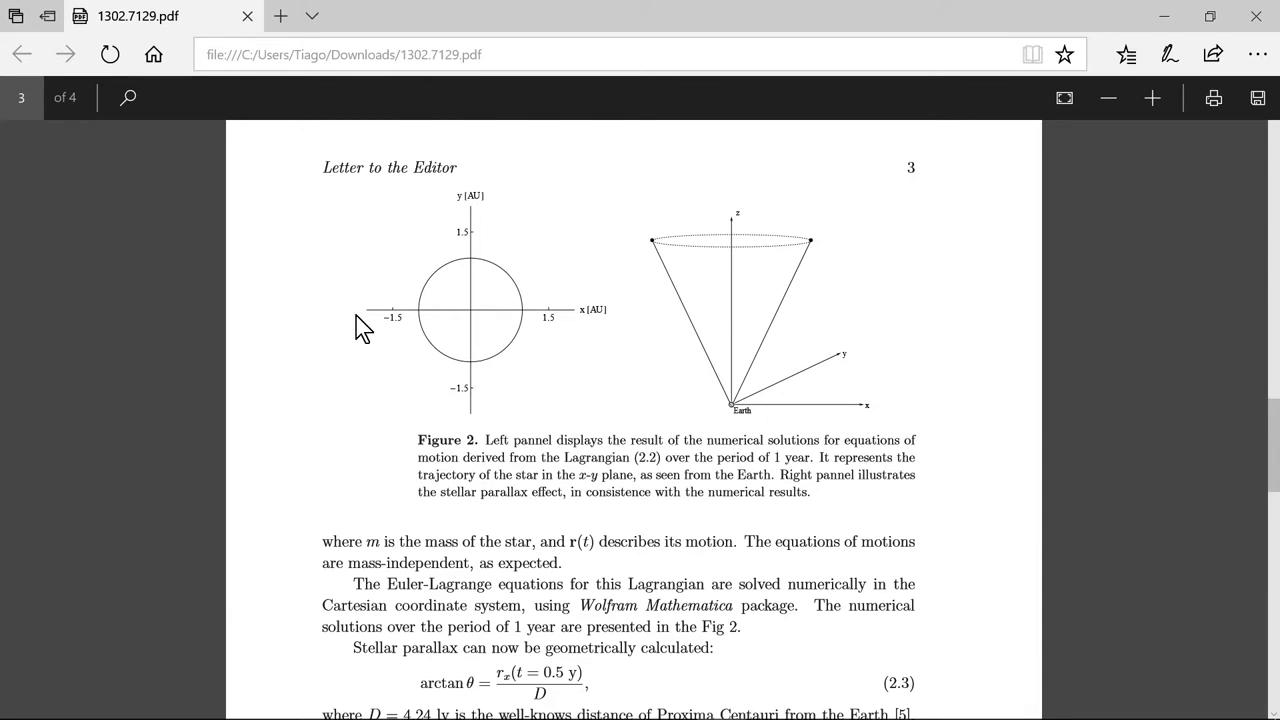
mouse_move(310, 302)
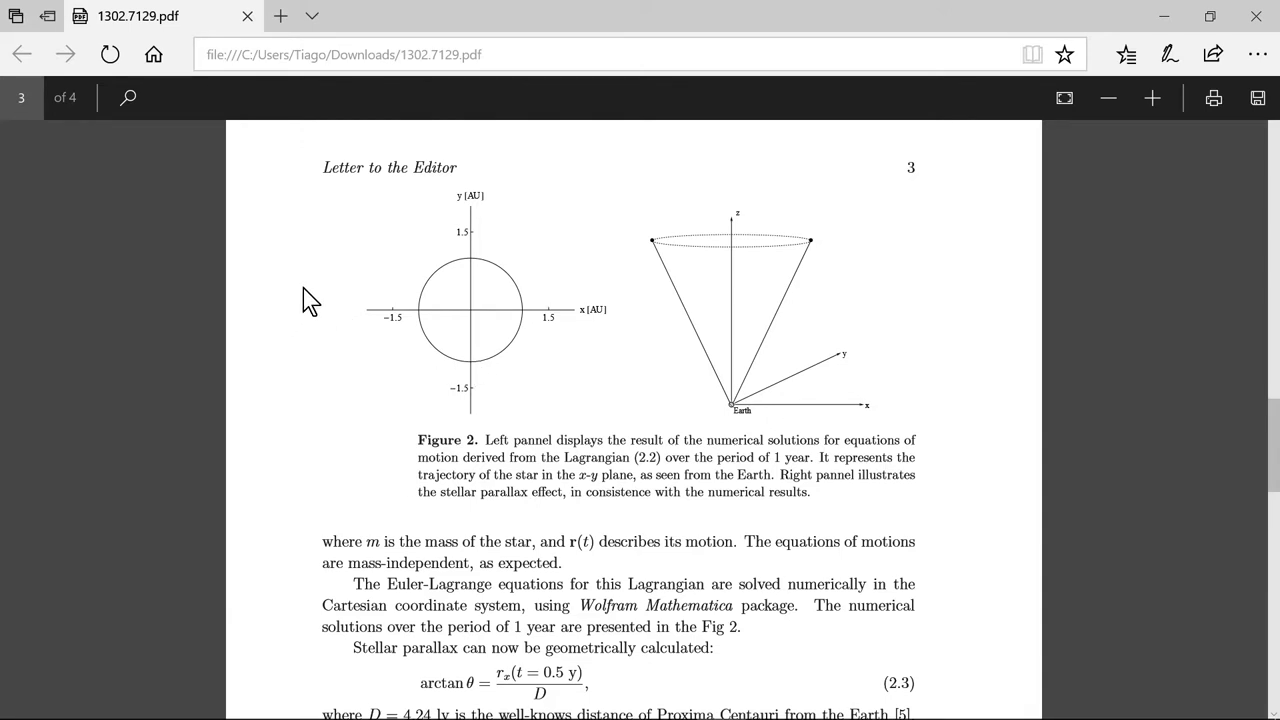
scroll(down, 3)
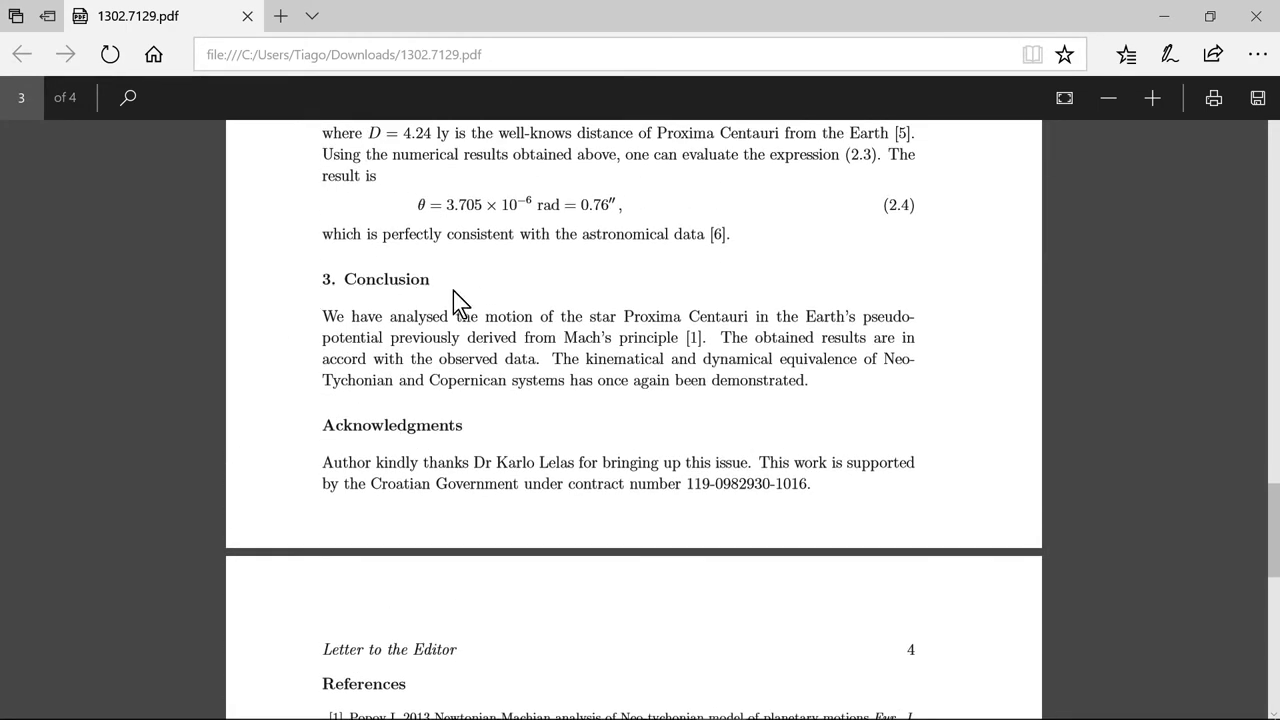
mouse_move(508, 328)
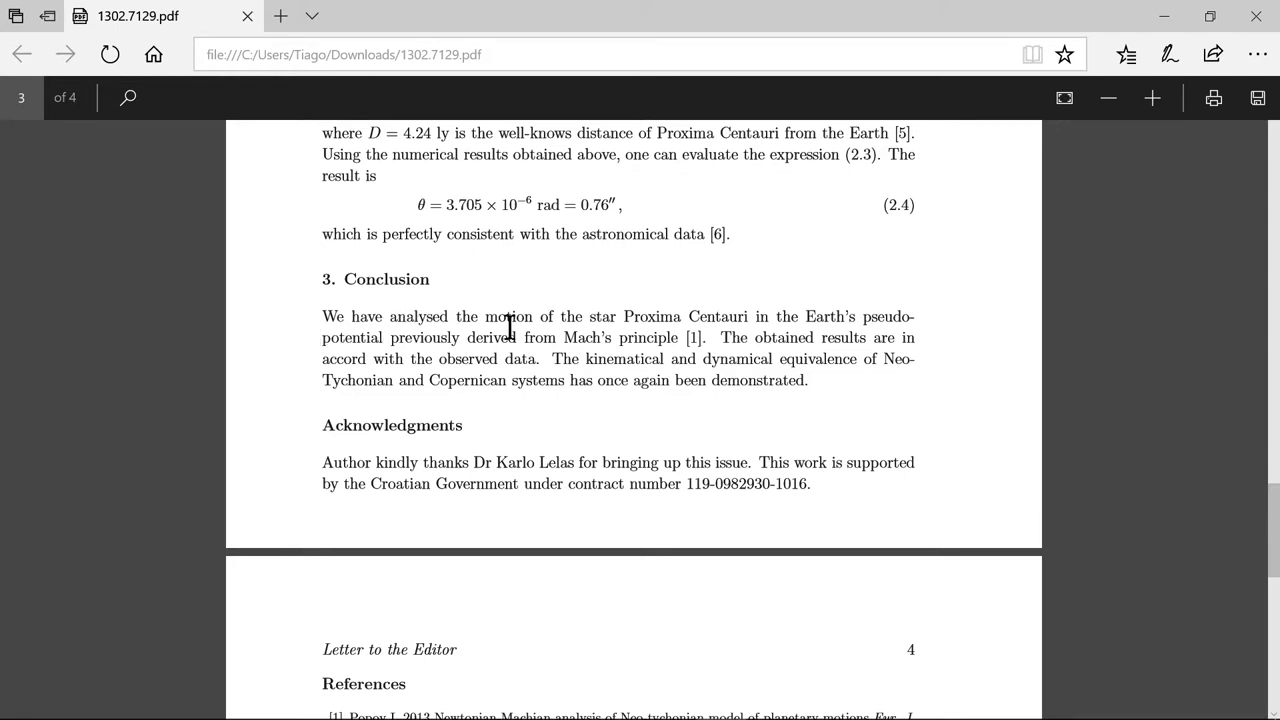
mouse_move(672, 330)
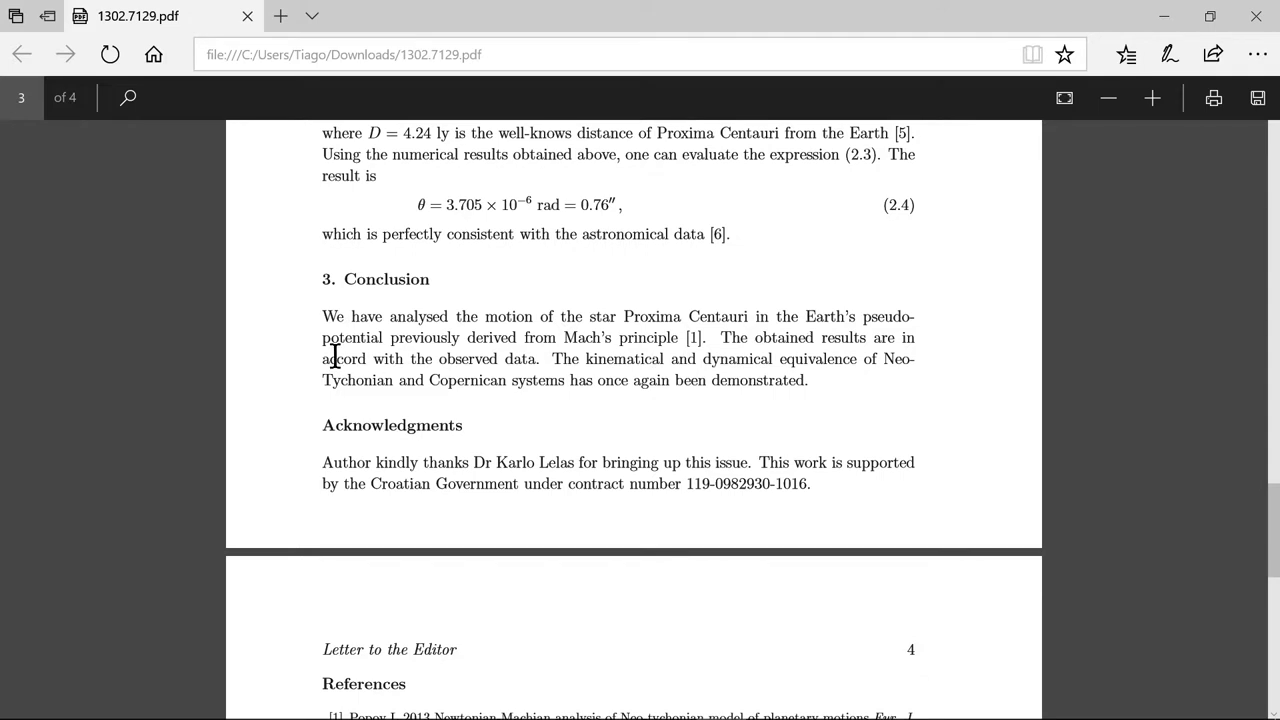
mouse_move(558, 337)
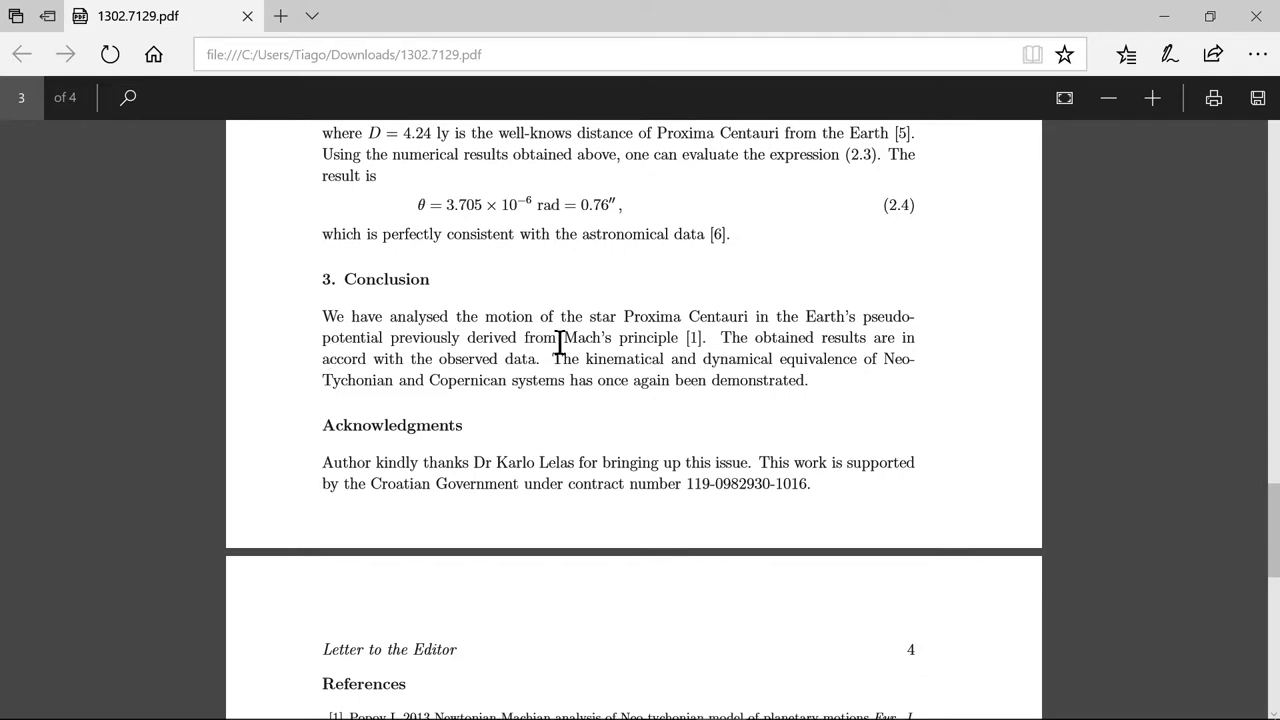
mouse_move(695, 341)
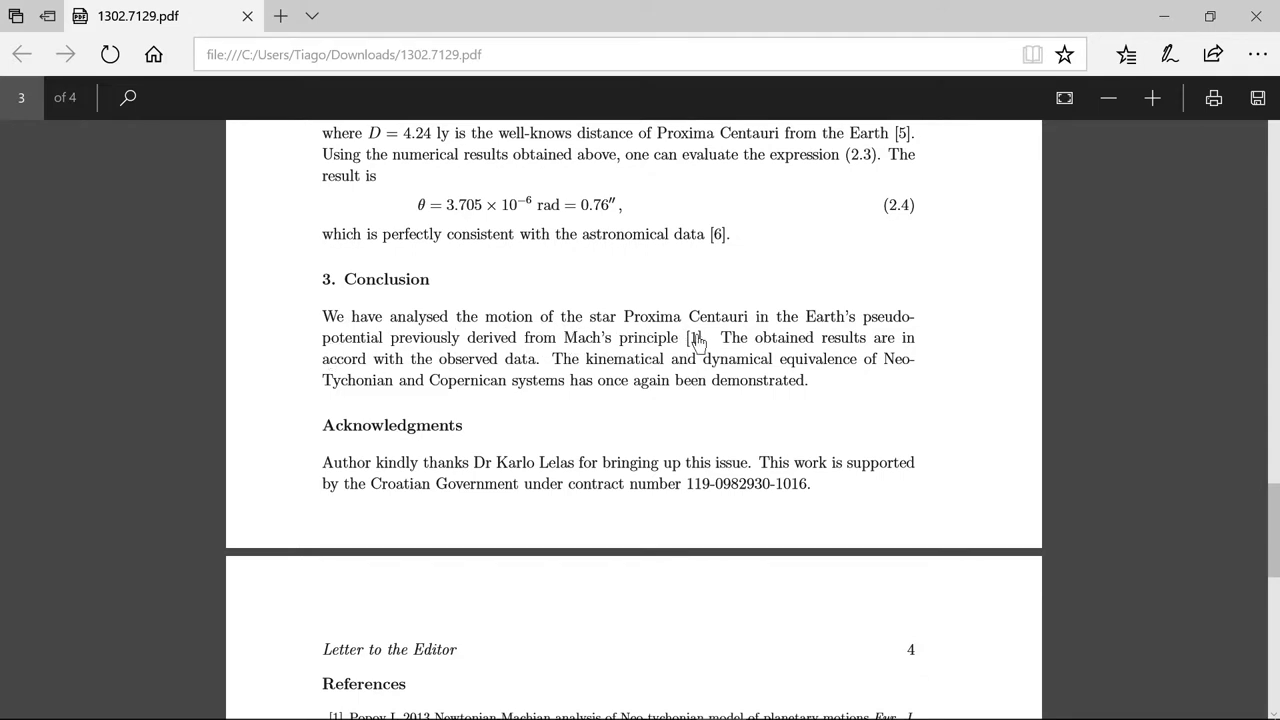
mouse_move(728, 339)
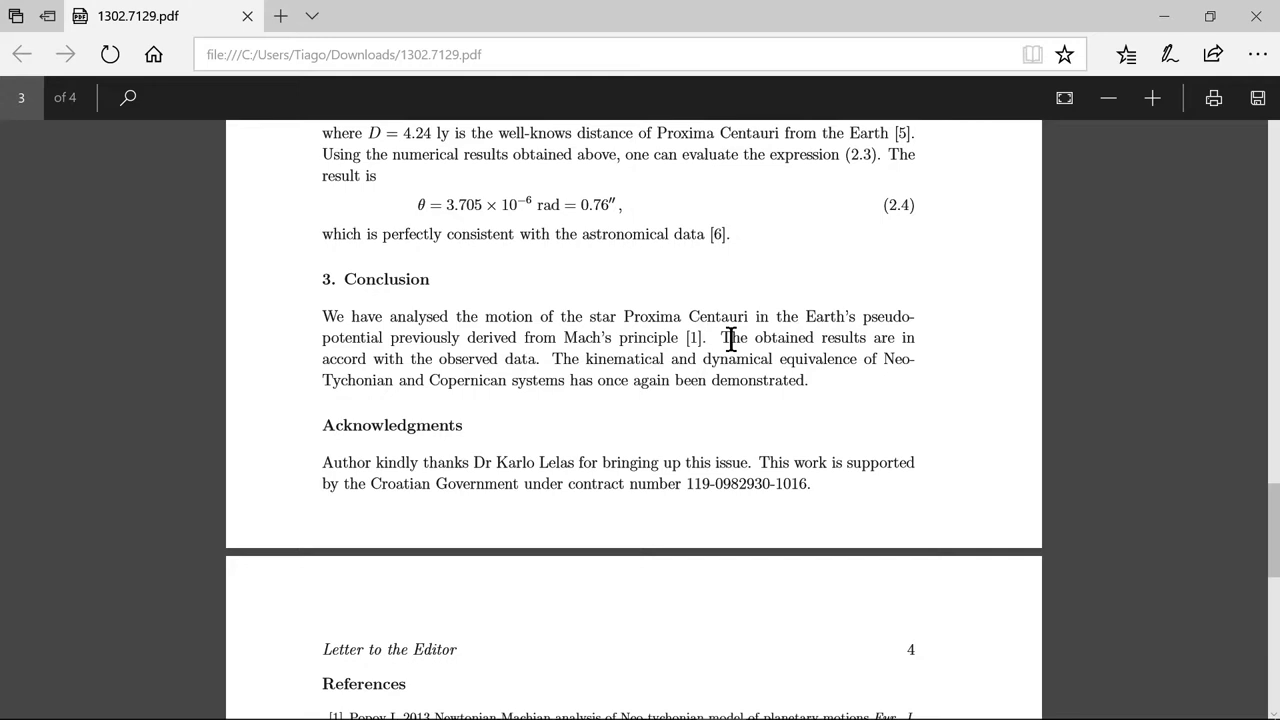
mouse_move(487, 360)
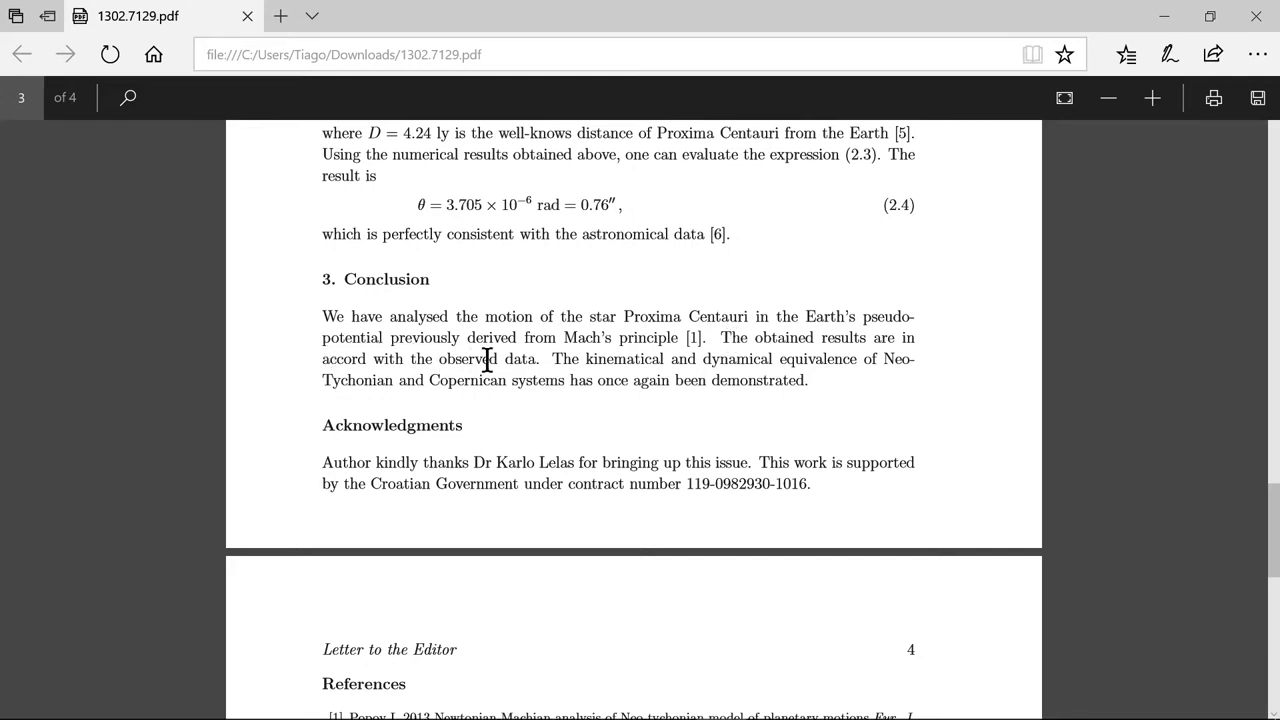
mouse_move(705, 342)
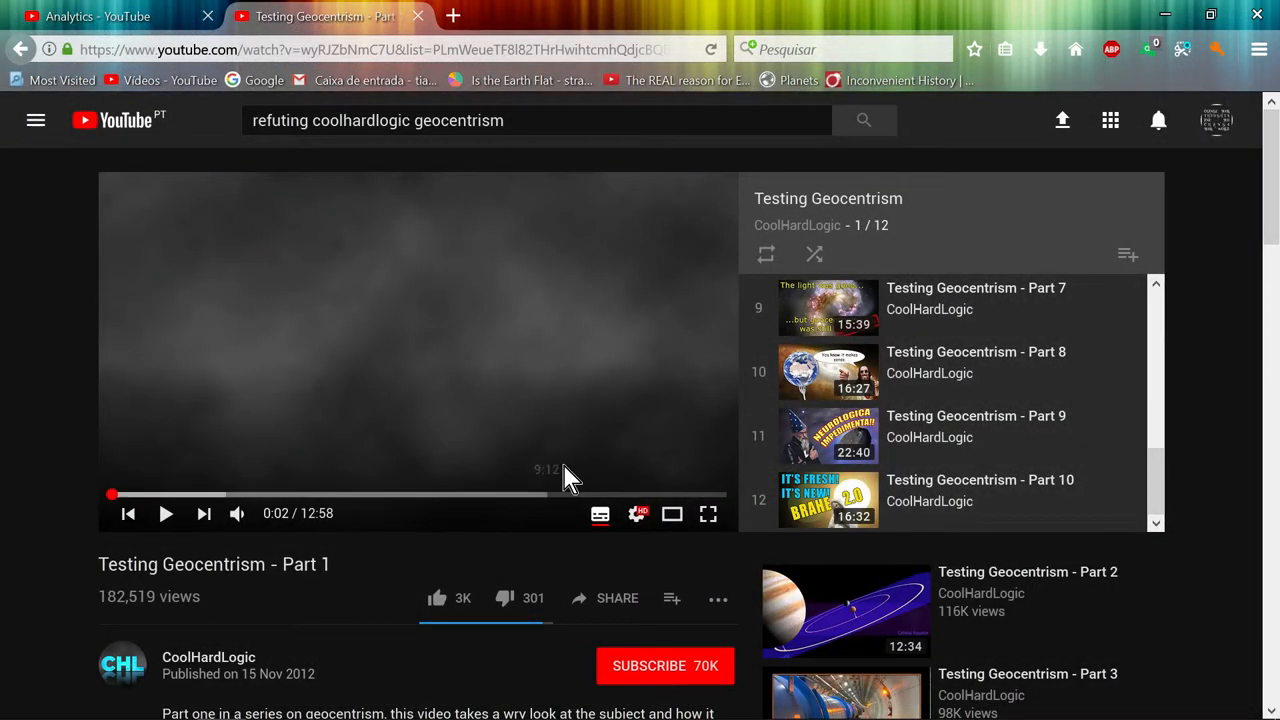
scroll(down, 3)
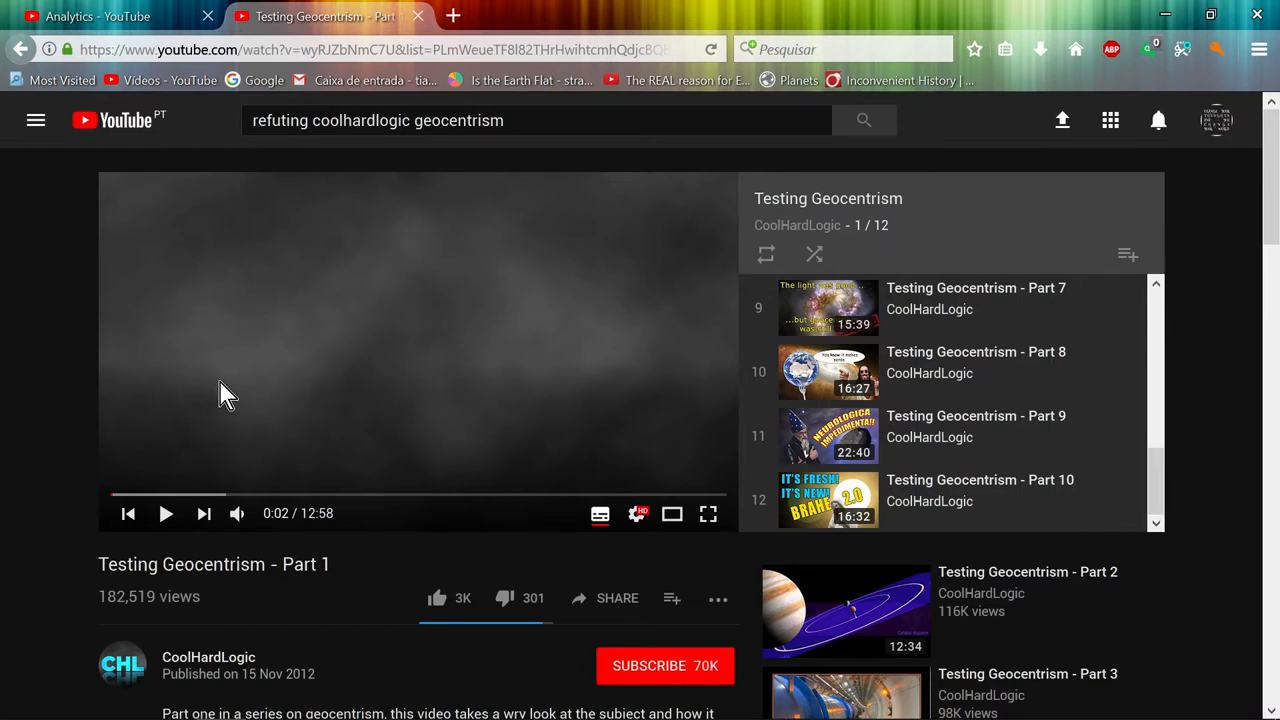
mouse_move(37, 373)
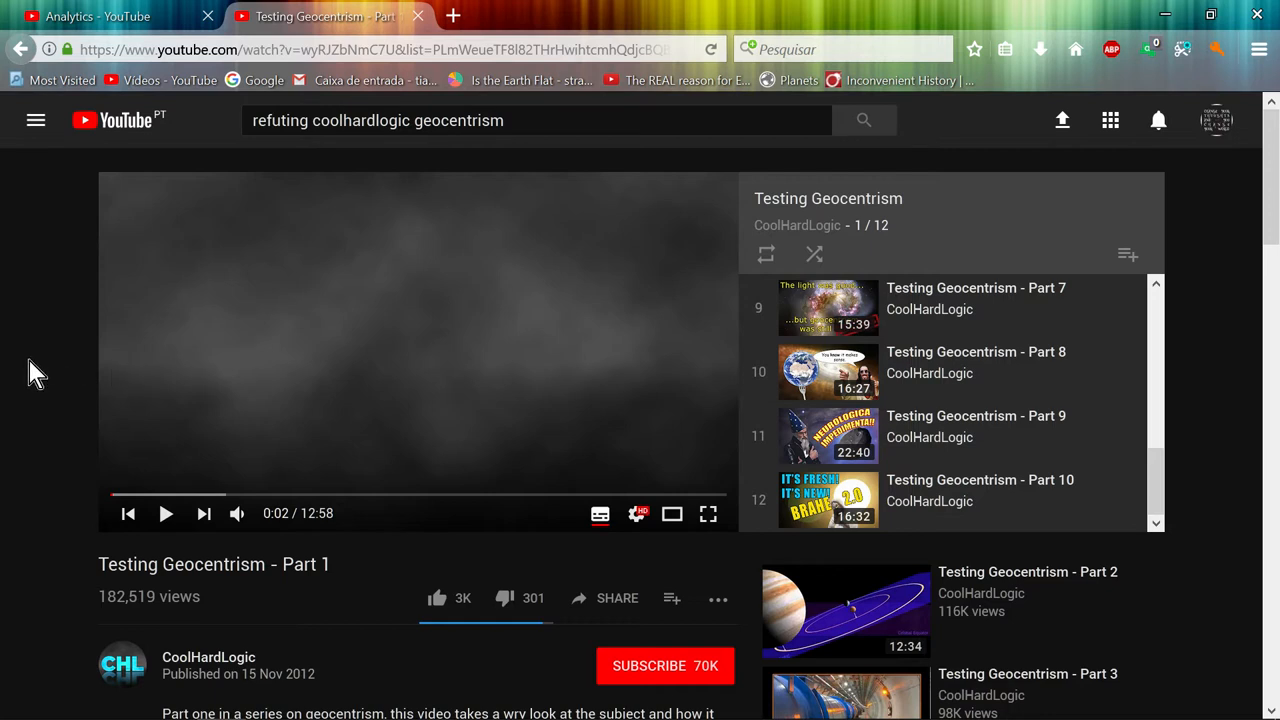
mouse_move(228, 413)
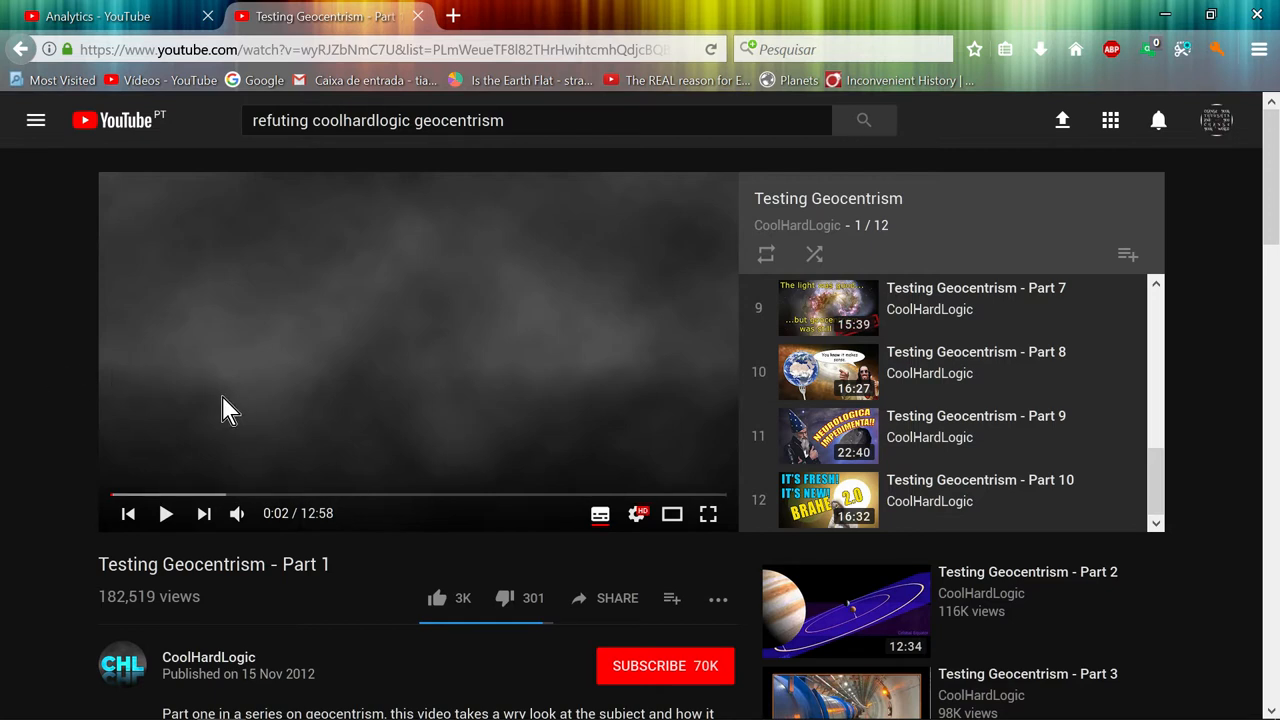
mouse_move(35, 388)
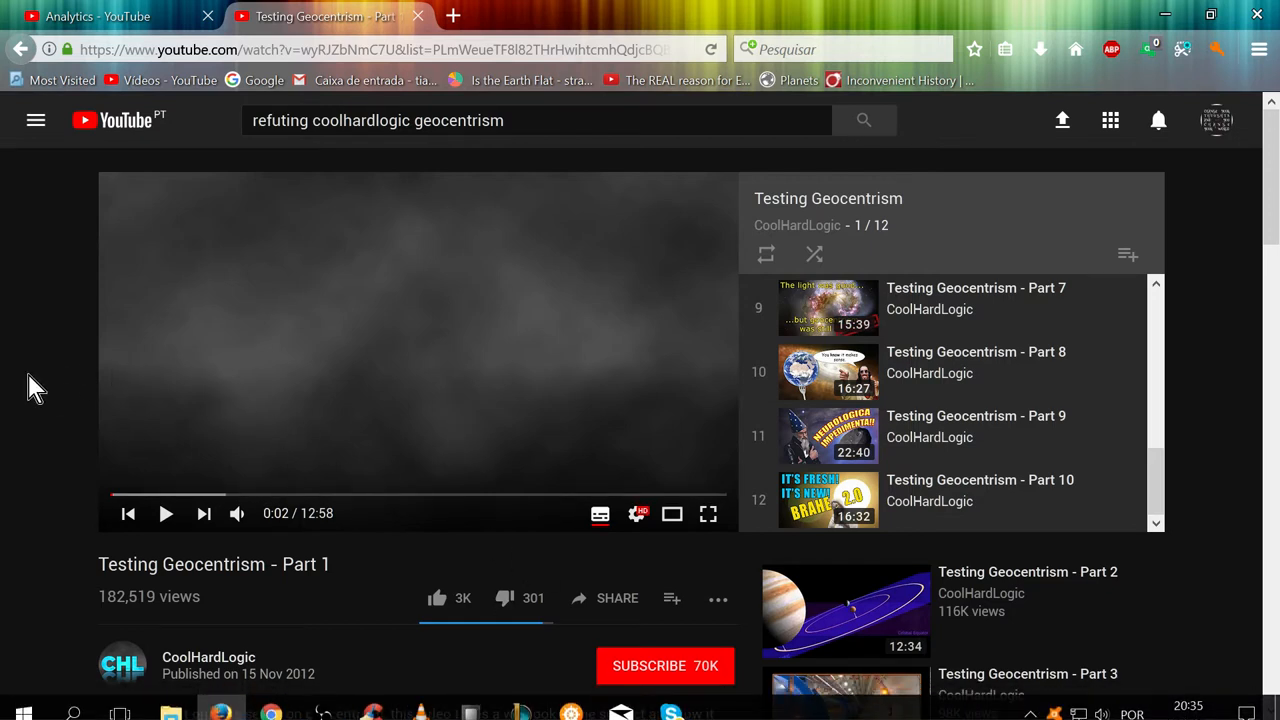